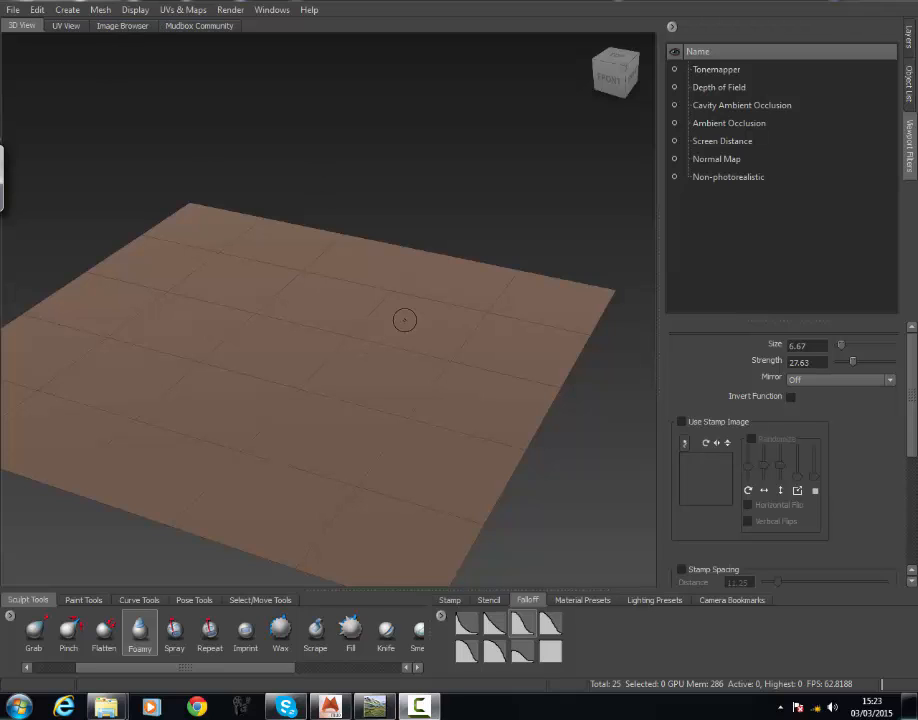
mouse_move(537, 234)
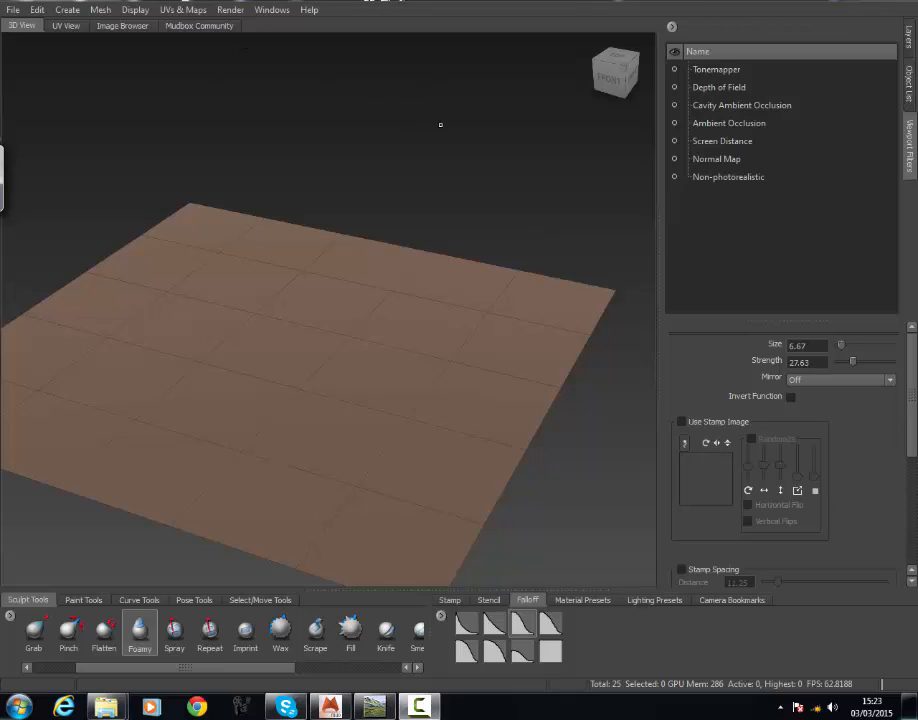
mouse_move(449, 140)
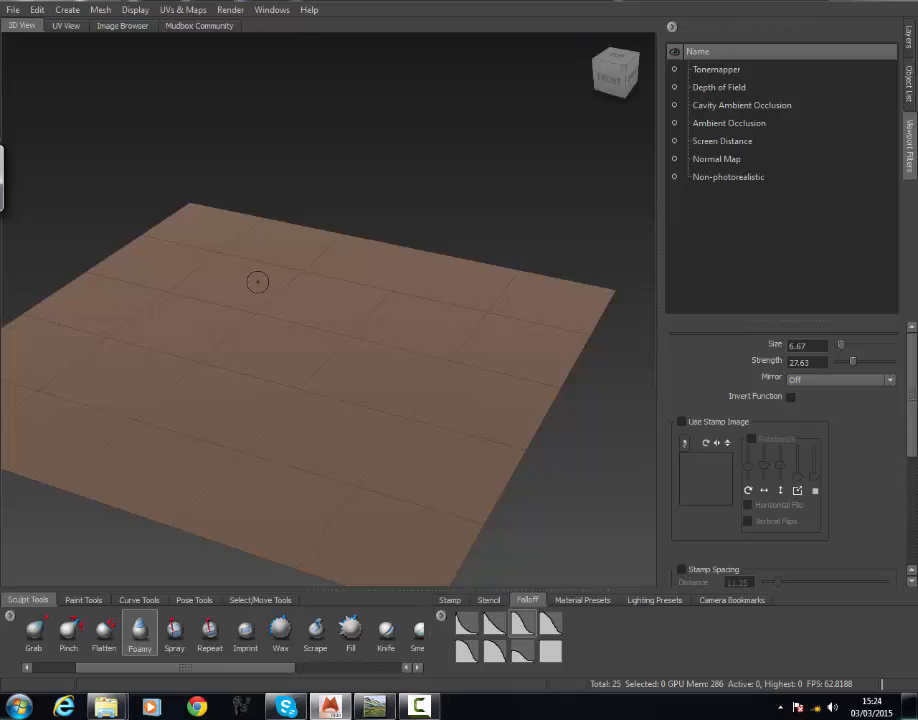
- Review the Radial Grad gradient settings and build the world to show the central mountain preview
drag(258, 281, 320, 285)
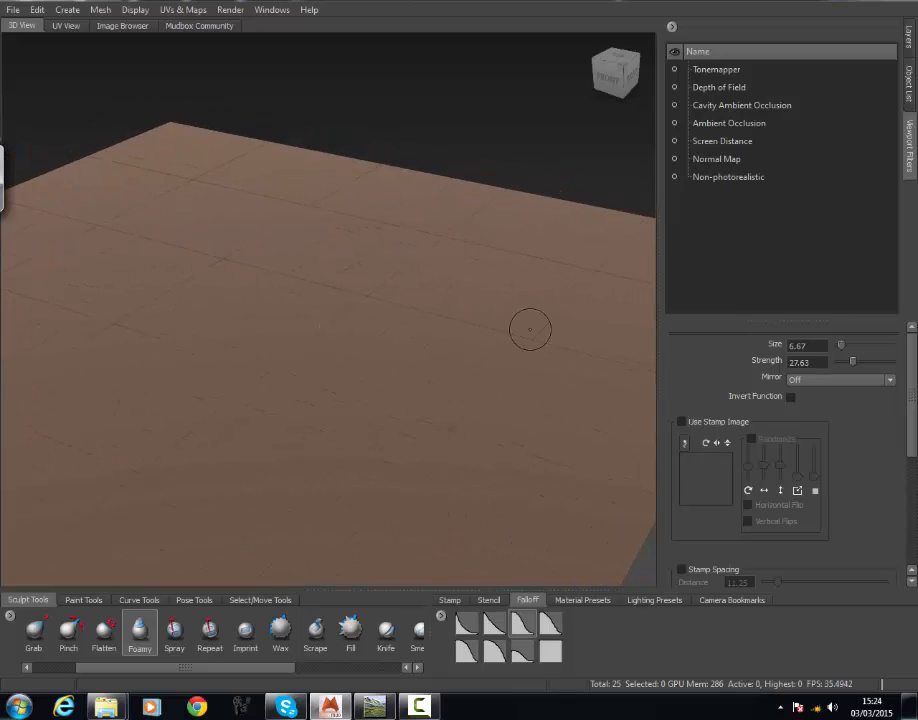
mouse_move(422, 245)
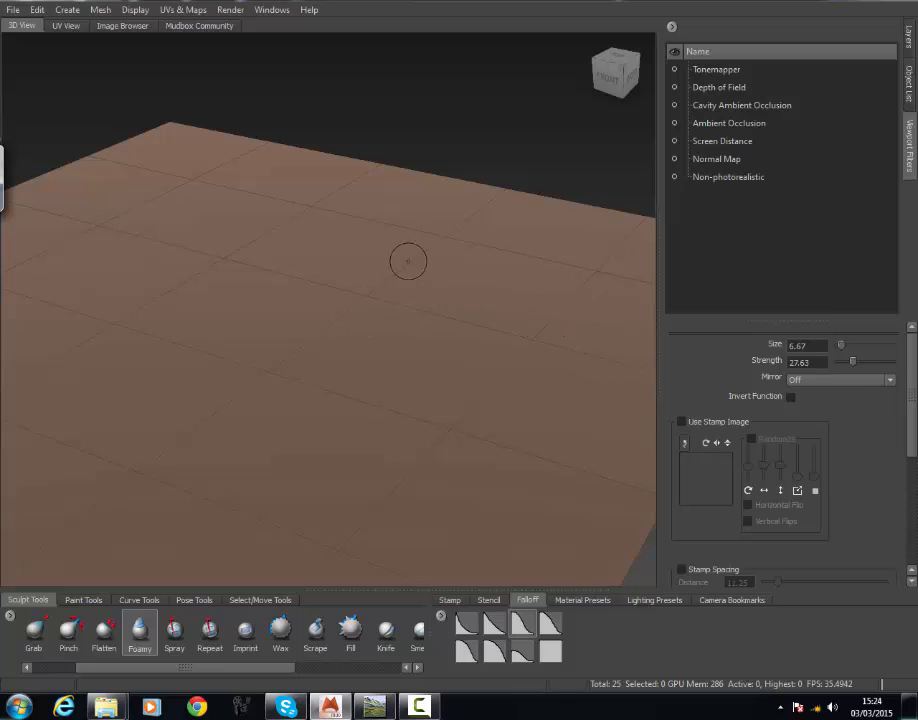
mouse_move(580, 265)
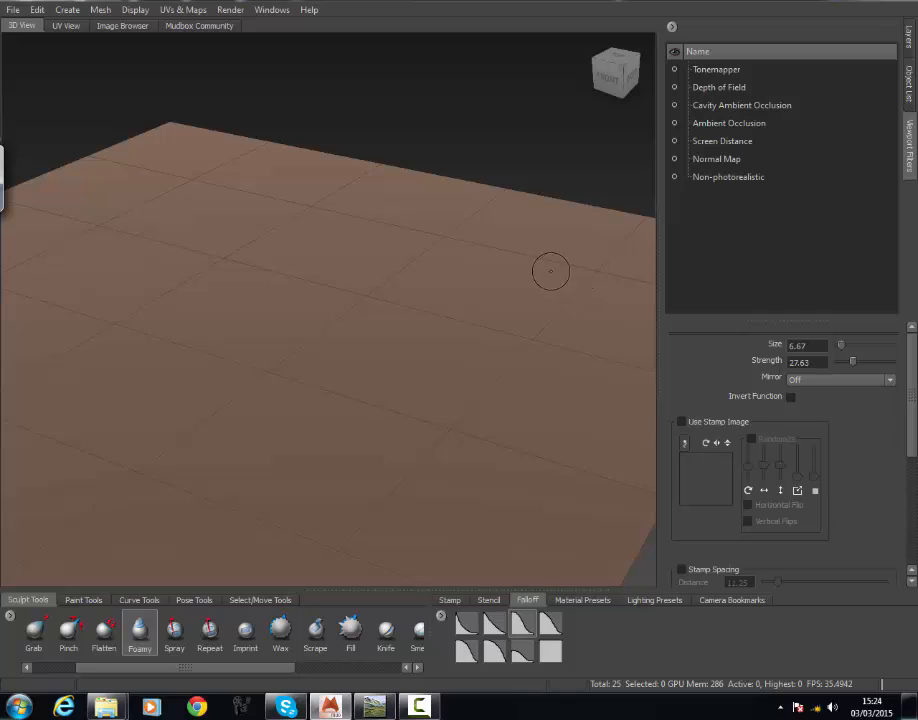
mouse_move(450, 313)
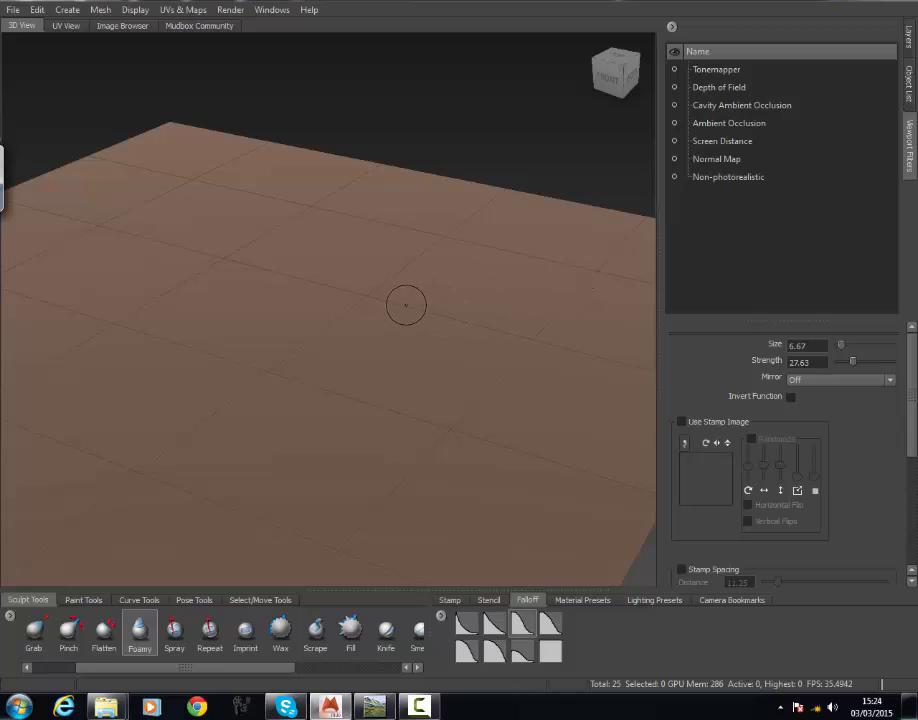
mouse_move(384, 312)
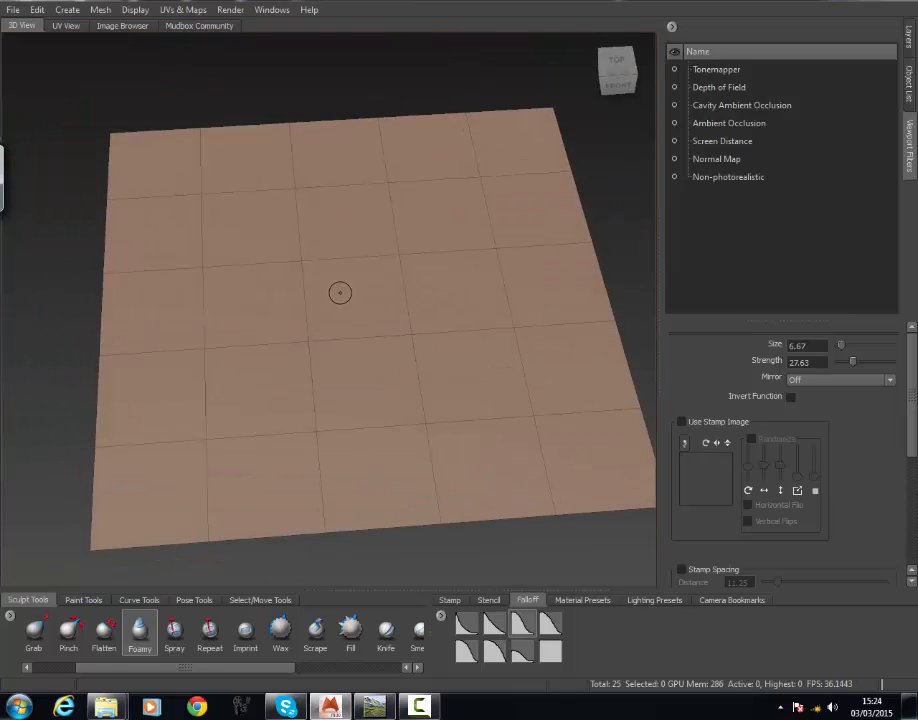
mouse_move(508, 187)
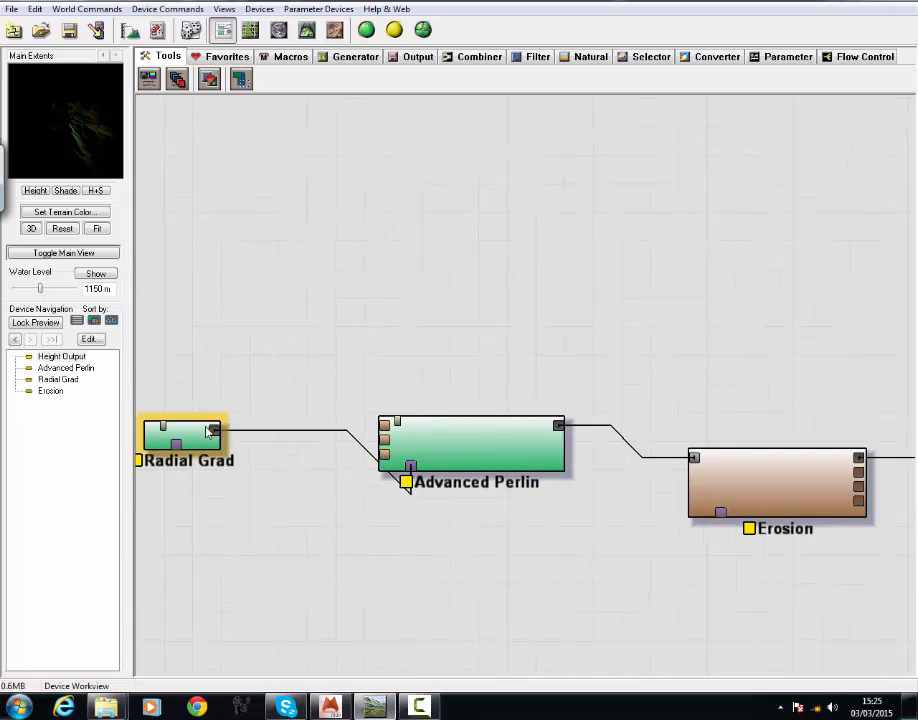
double_click(182, 432)
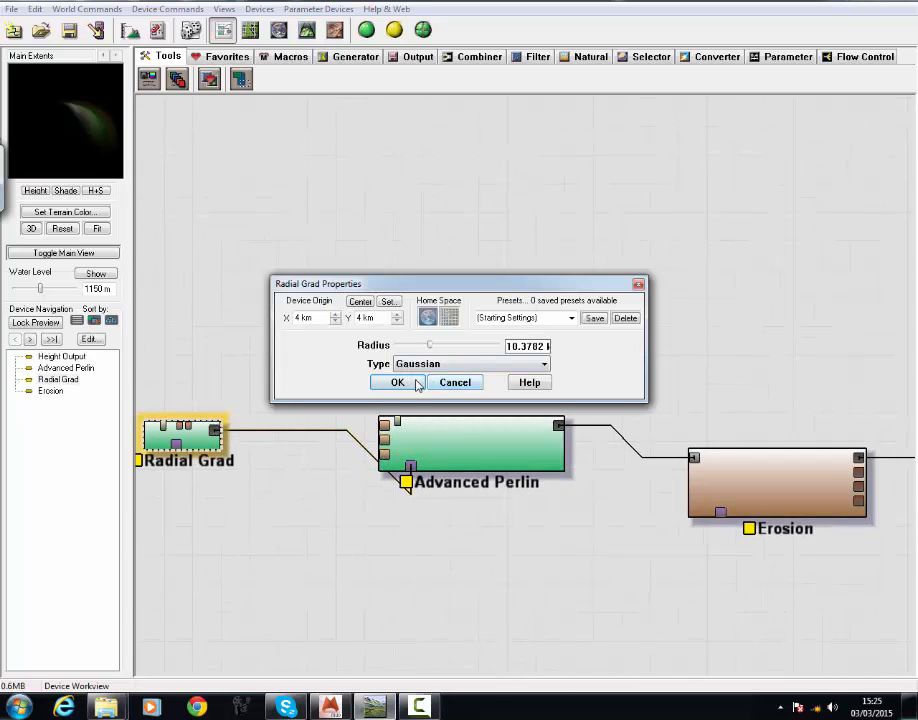
click(397, 382)
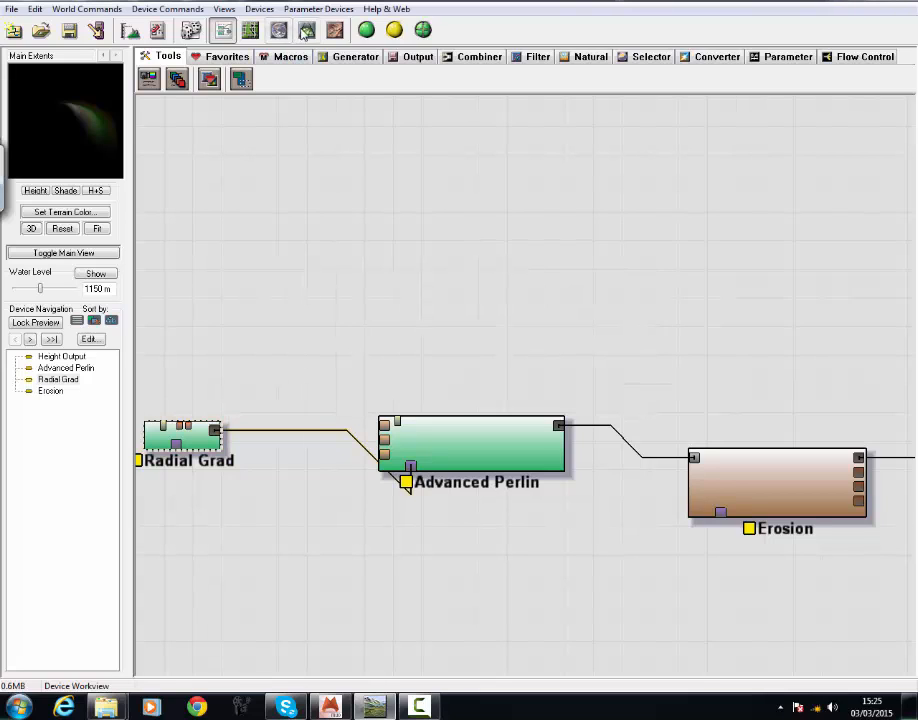
click(470, 445)
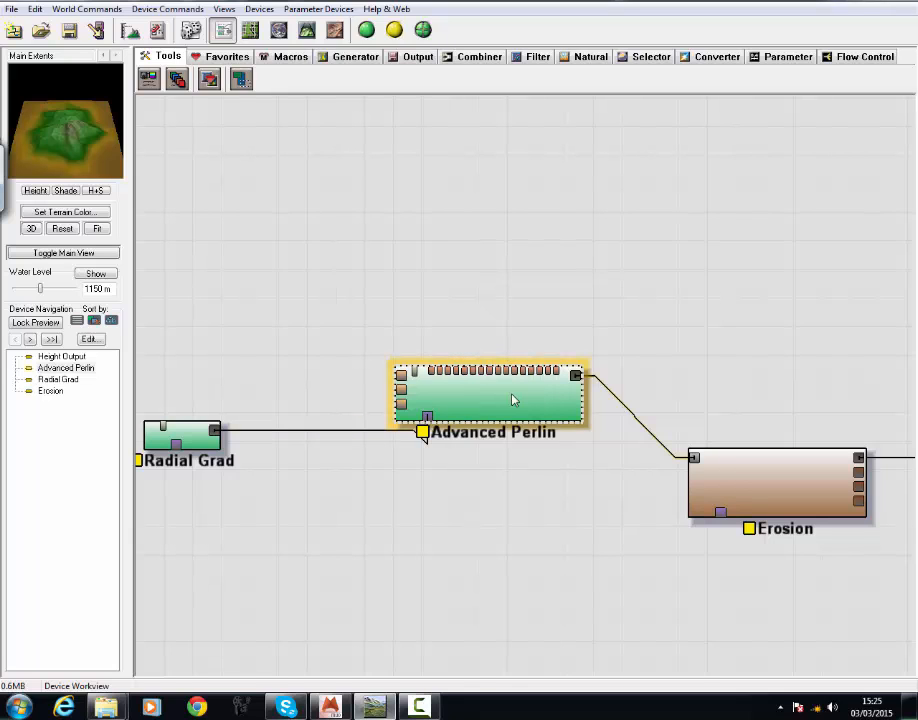
- Set Advanced Perlin to a 5.19 km feature scale, 0.469 persistence and 4 octaves
double_click(512, 400)
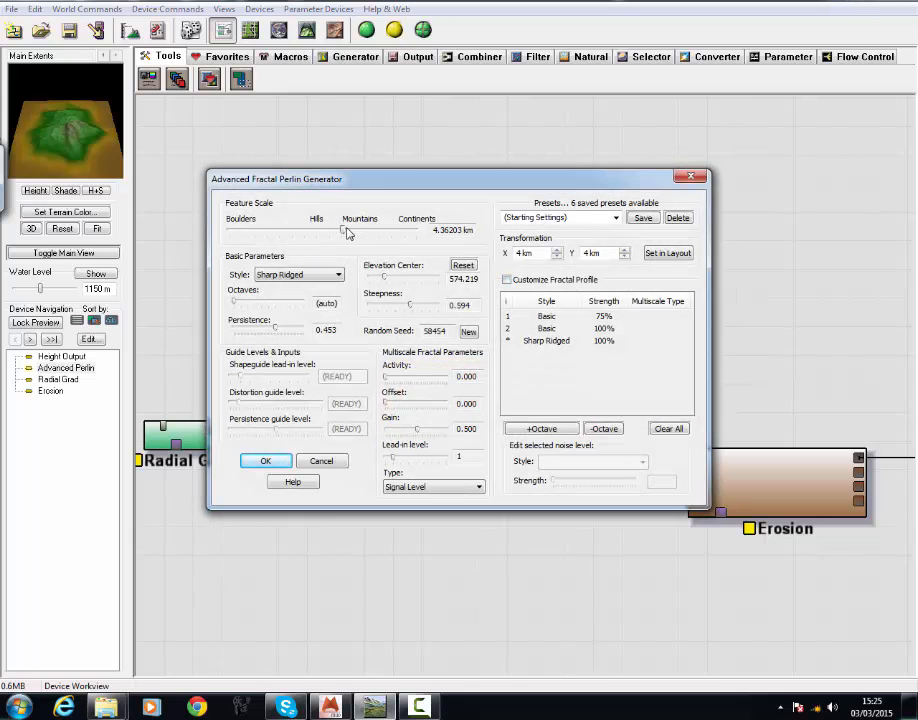
drag(343, 231, 345, 231)
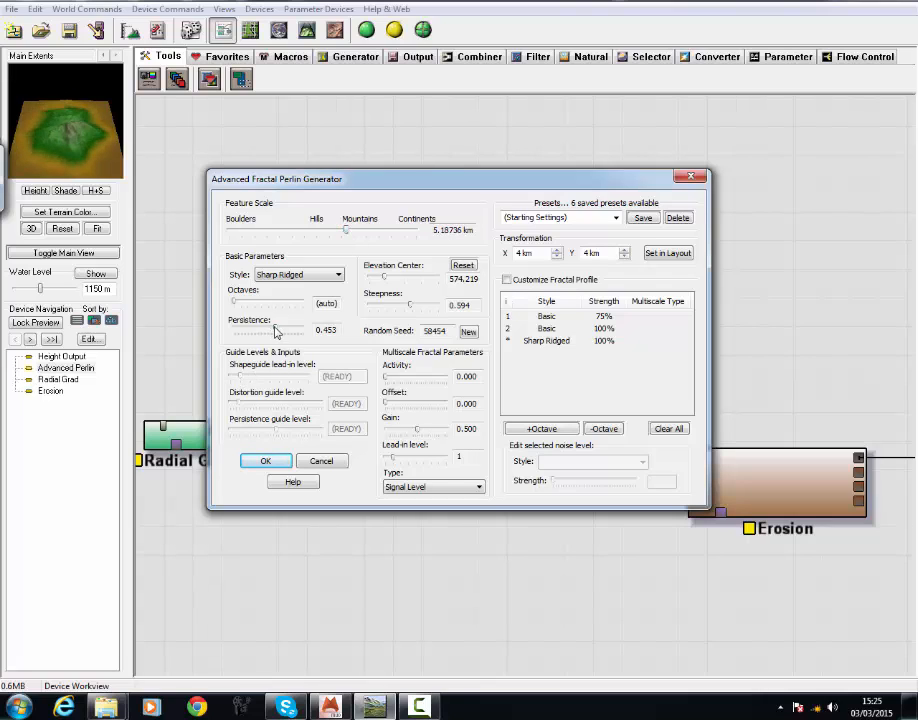
drag(268, 332, 278, 332)
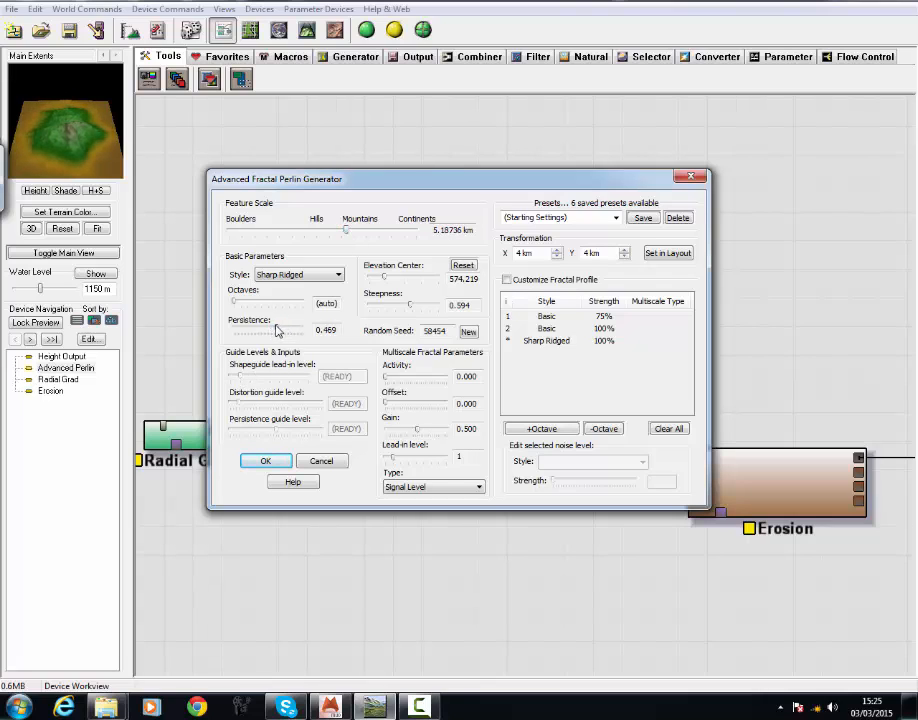
mouse_move(297, 305)
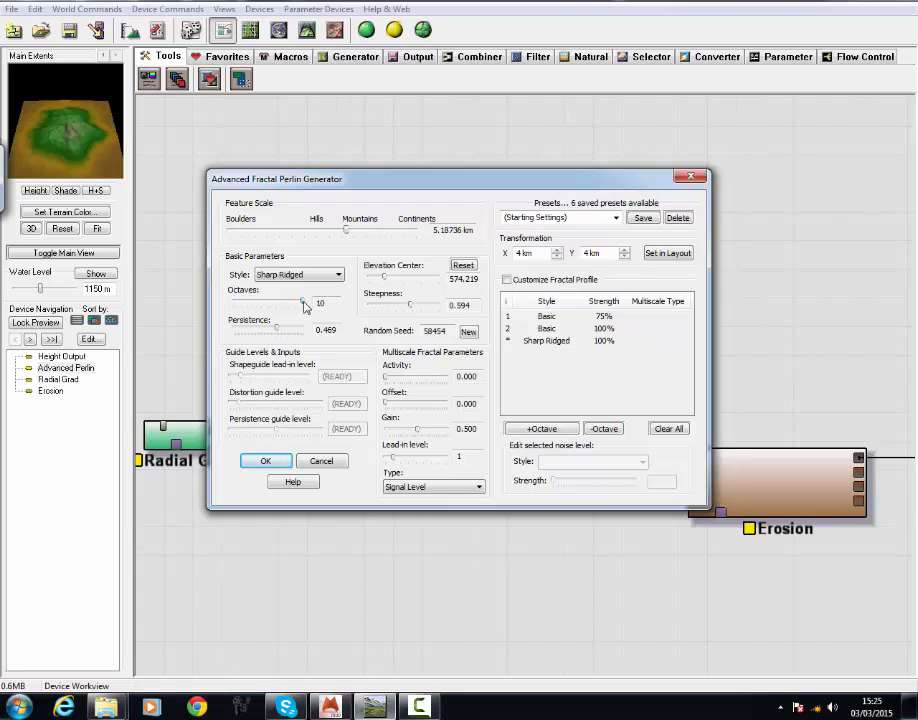
drag(305, 304, 258, 304)
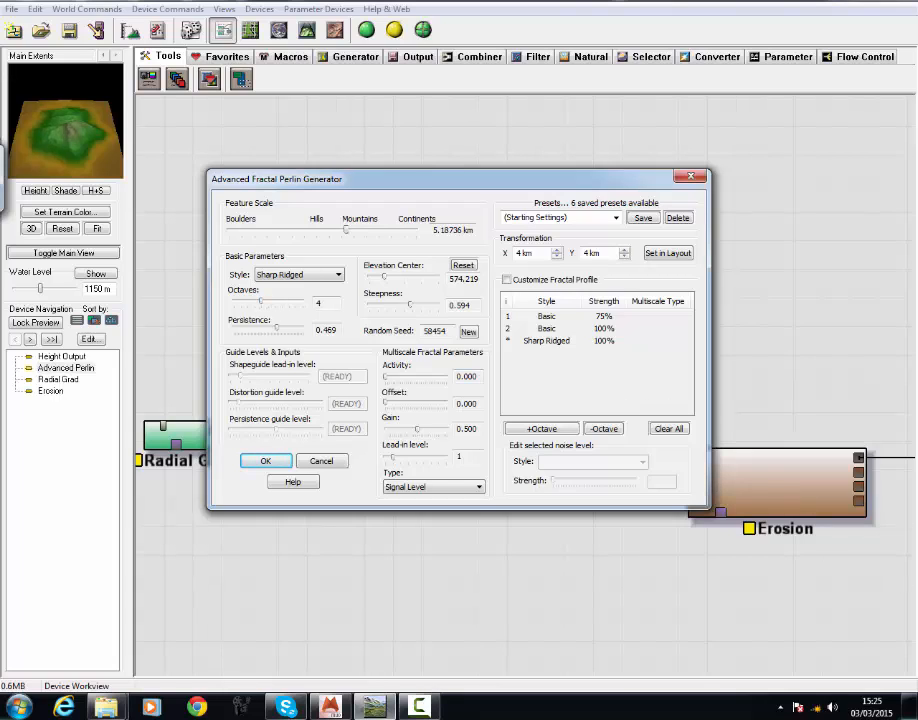
click(265, 461)
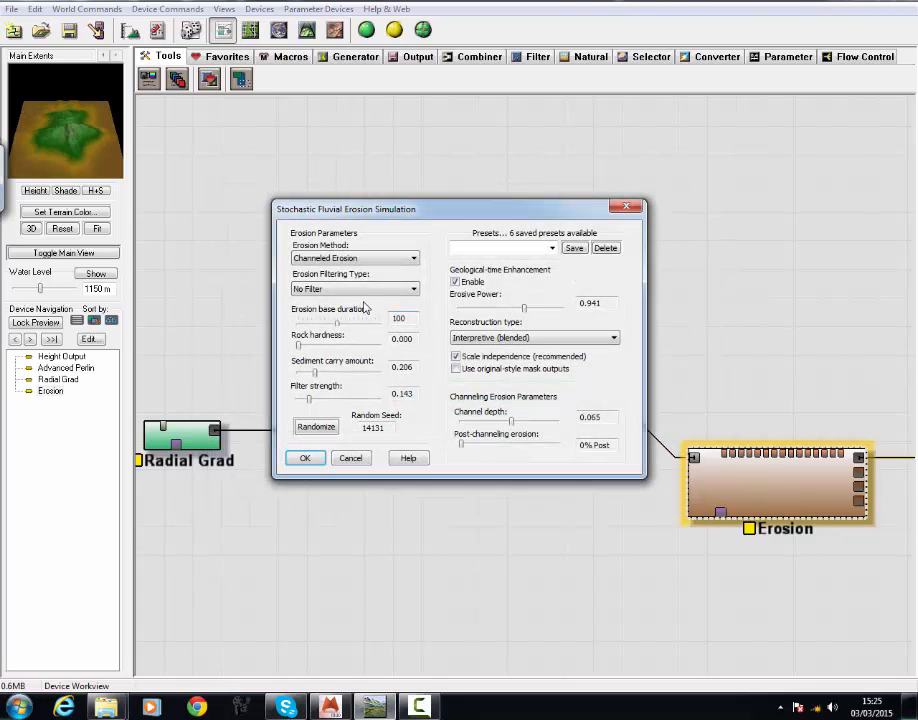
- Apply erosion settings of duration 170, sediment carry 0.127 and filter strength 0.317
drag(337, 322, 368, 322)
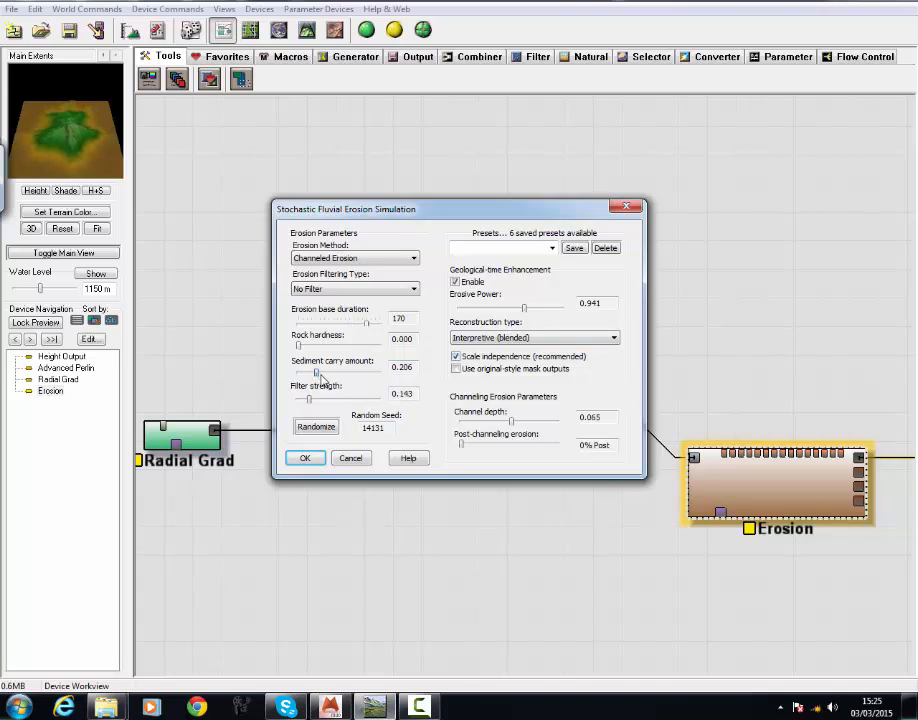
drag(315, 373, 300, 373)
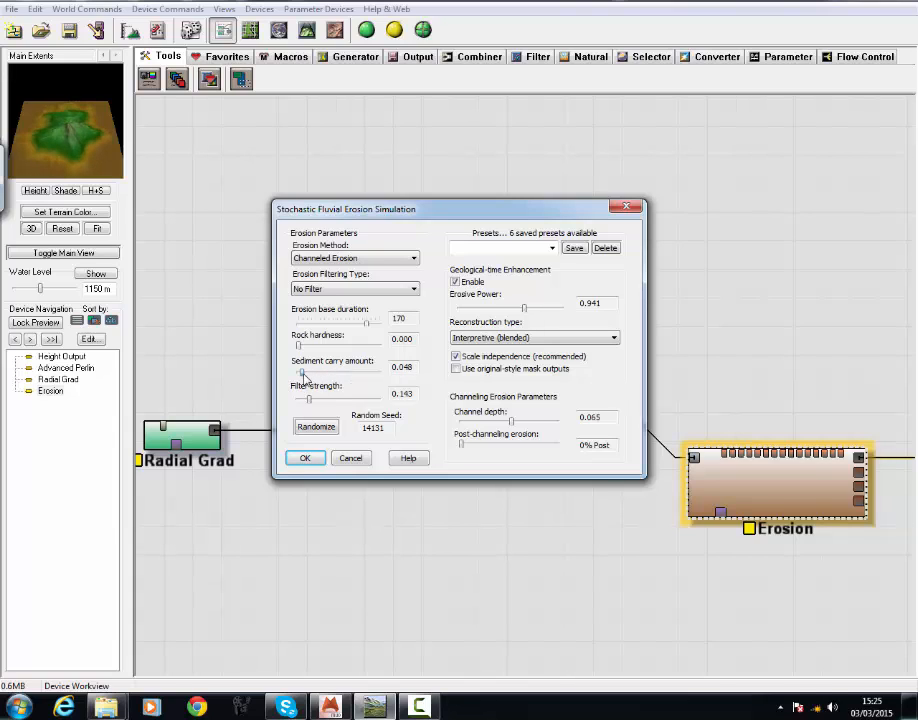
drag(303, 400, 325, 400)
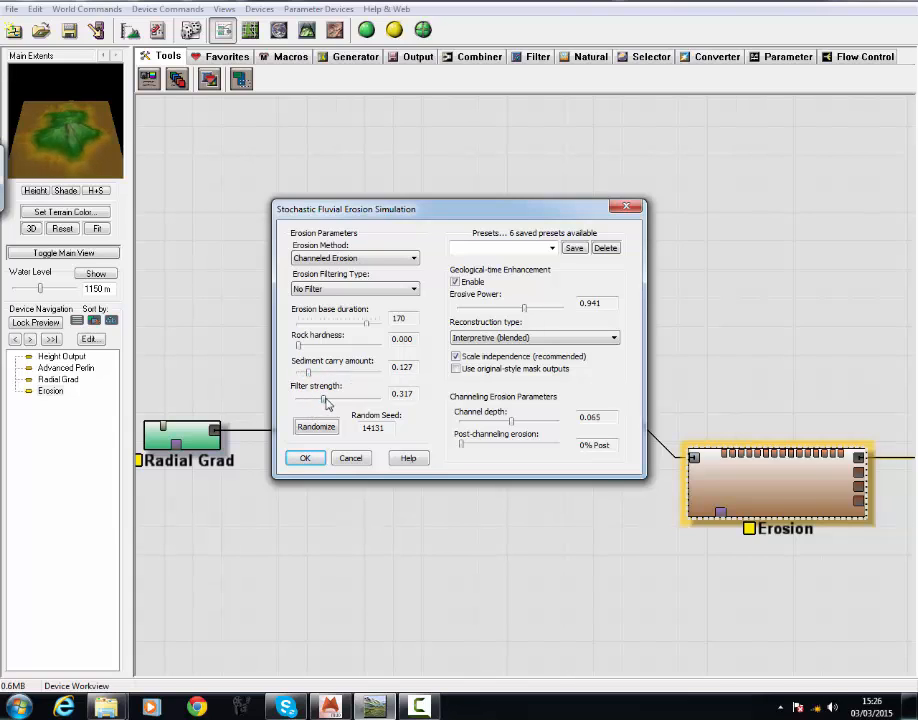
click(316, 427)
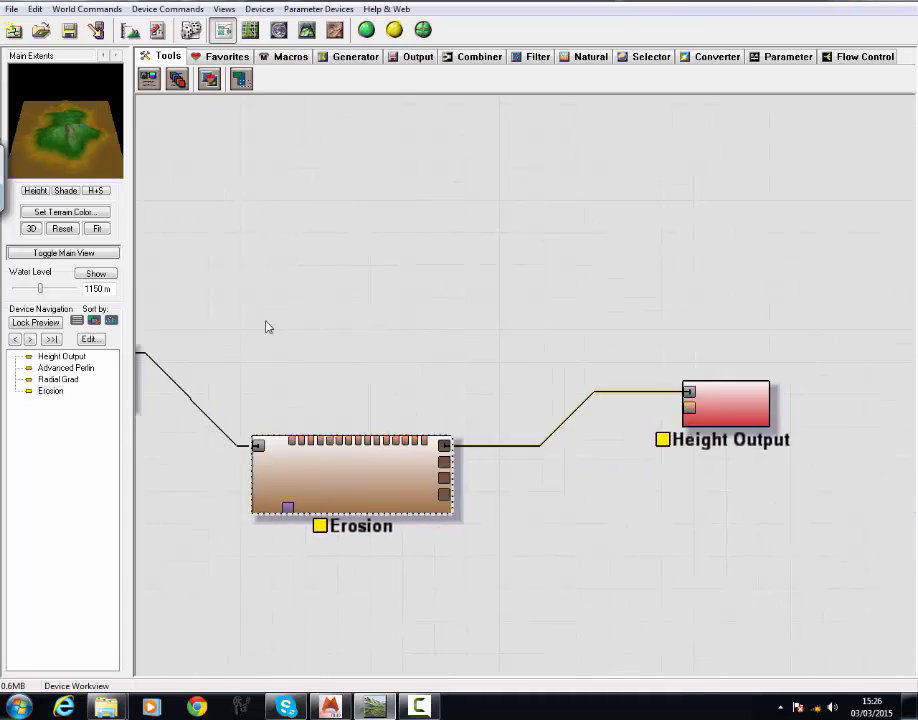
- Switch the Height Output export format to 16-bit TIFF
double_click(725, 403)
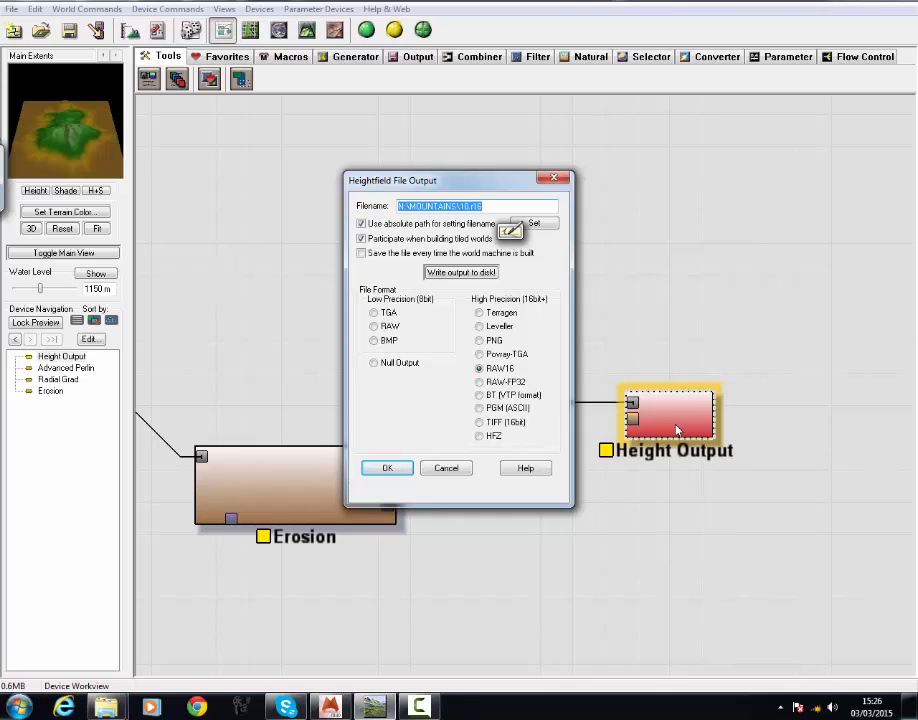
mouse_move(305, 45)
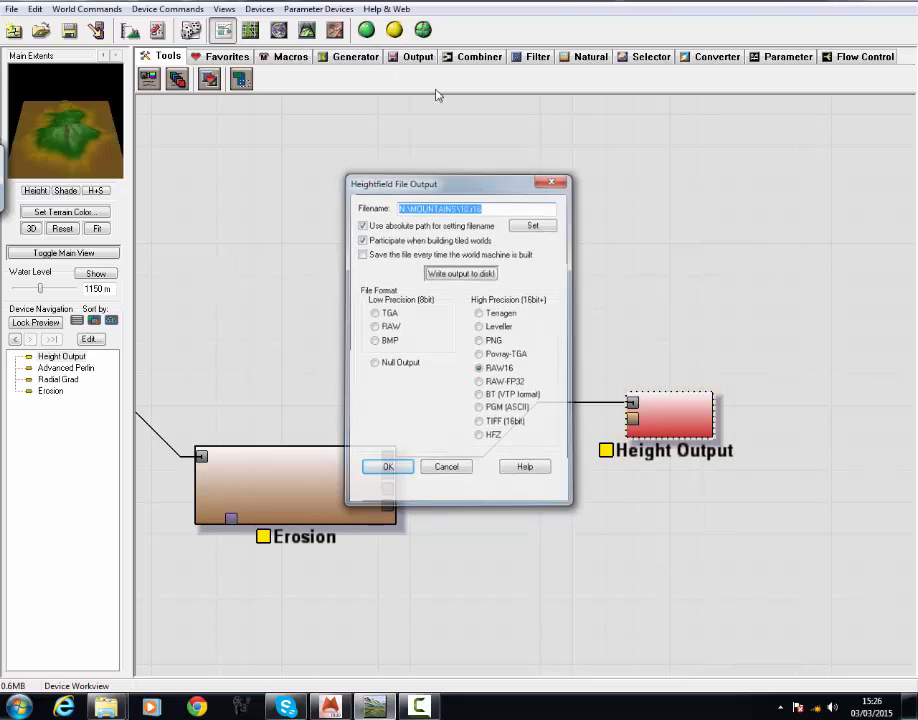
click(388, 466)
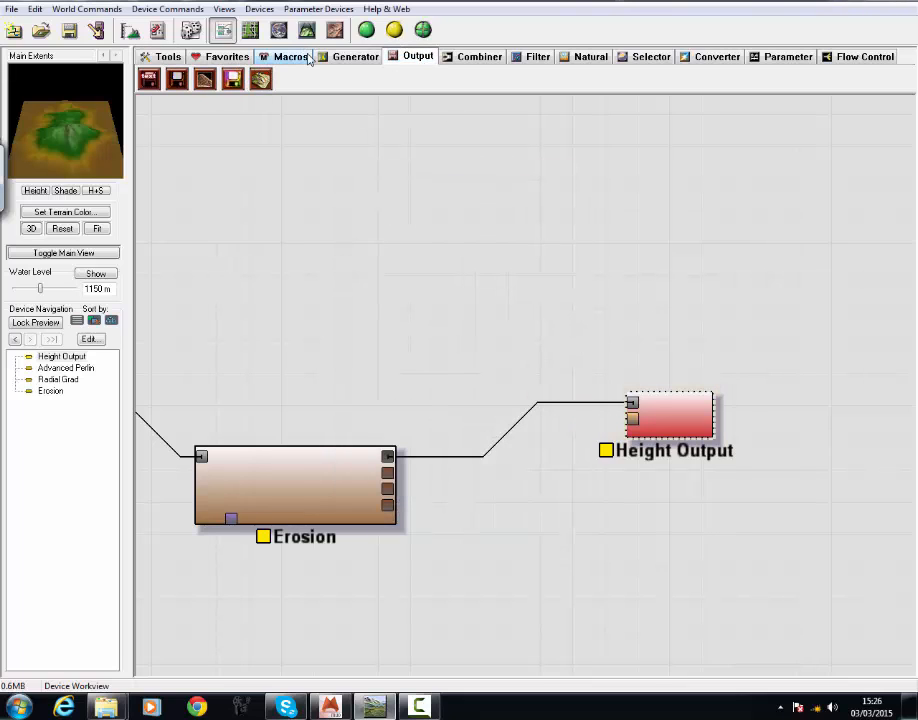
click(670, 415)
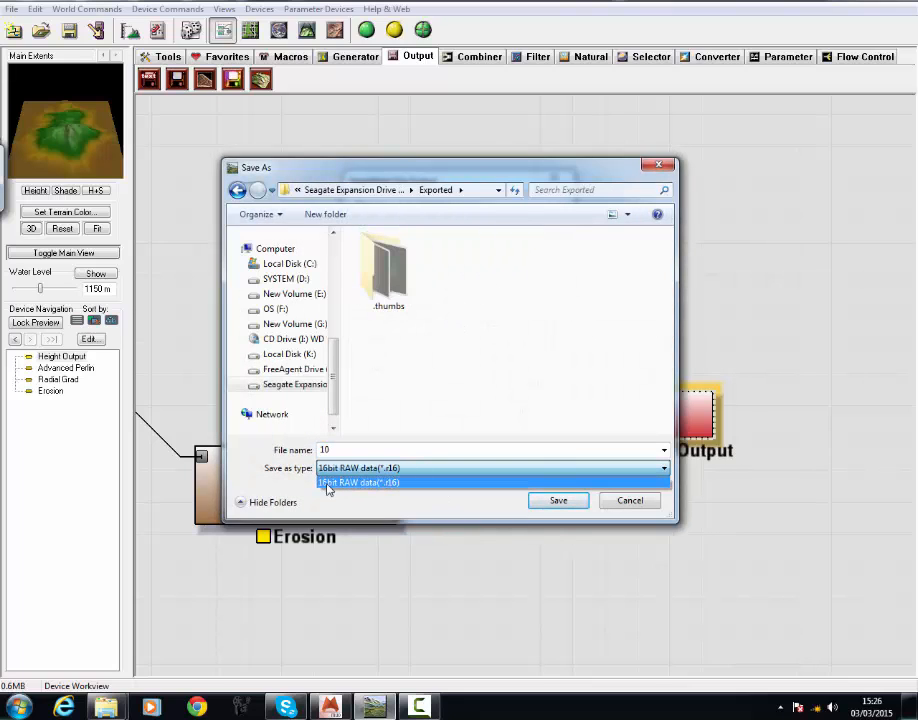
mouse_move(375, 482)
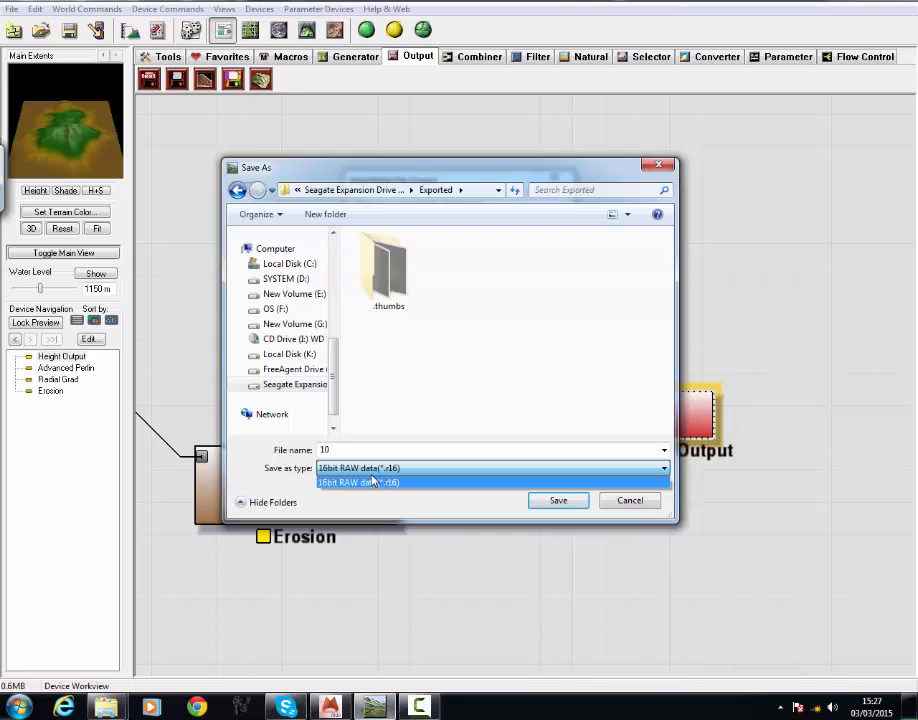
click(357, 482)
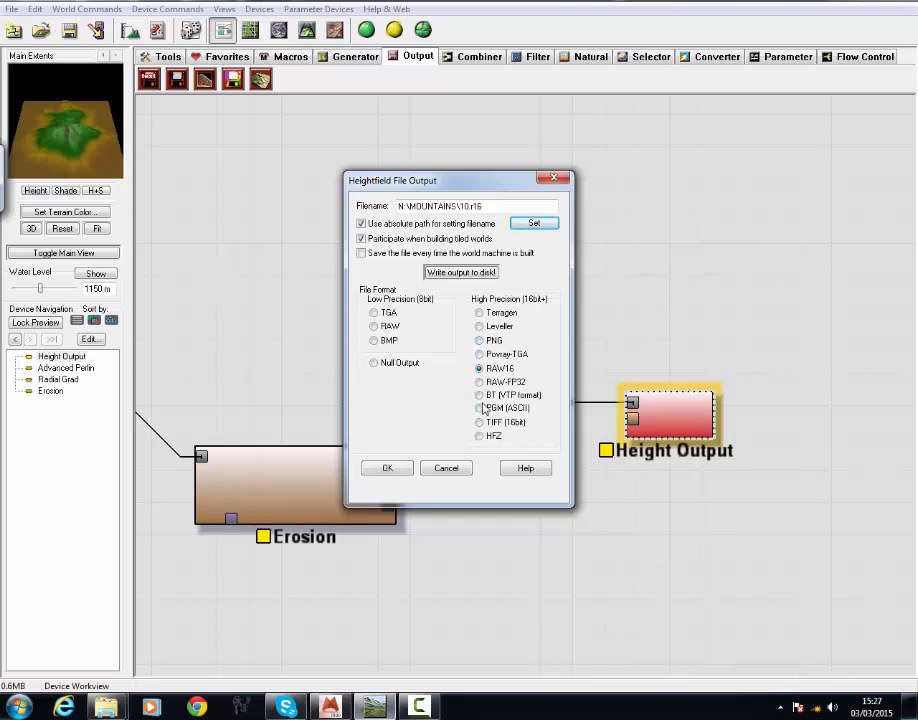
click(479, 422)
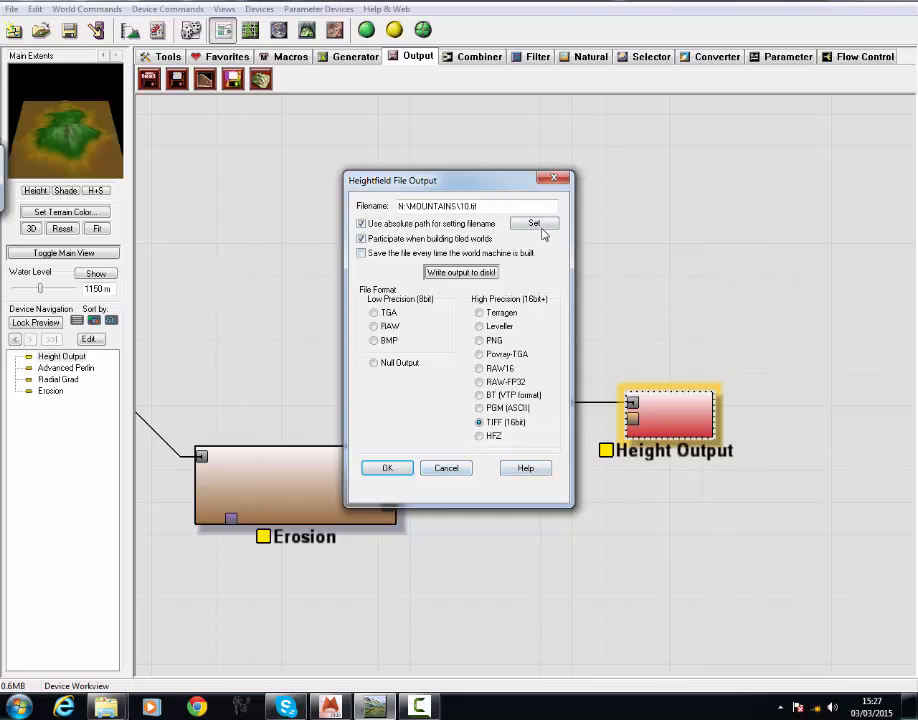
- Choose the save location and name the output file 6_vdm
click(531, 223)
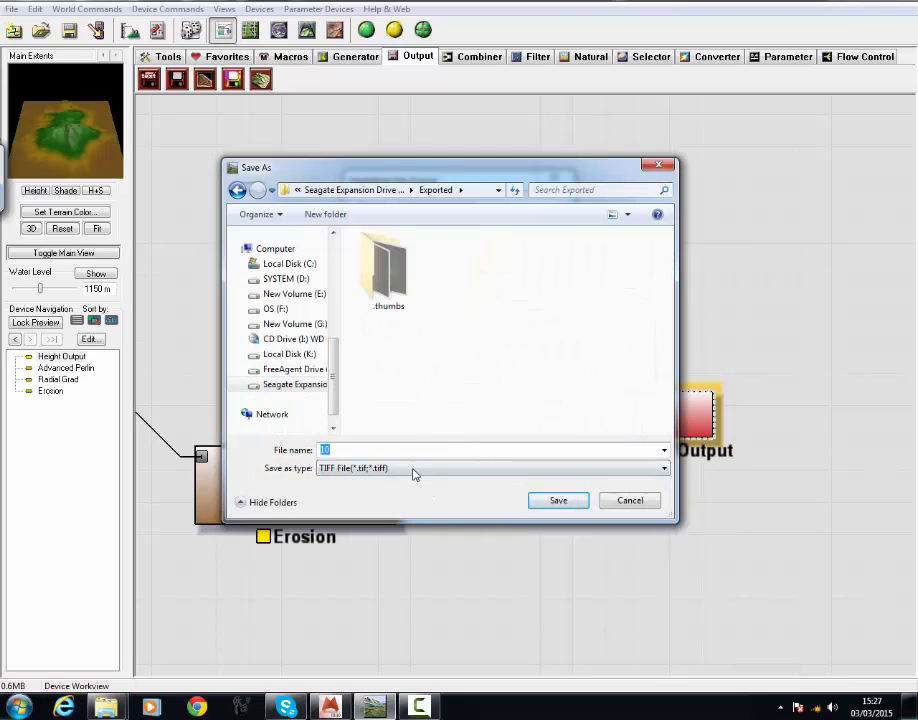
text(10)
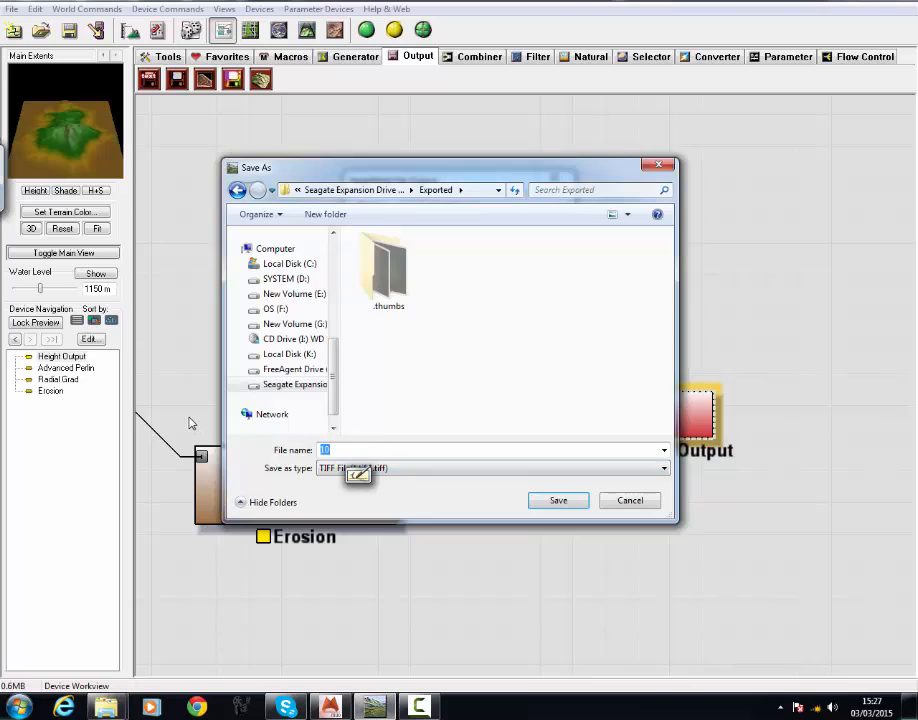
text(6)
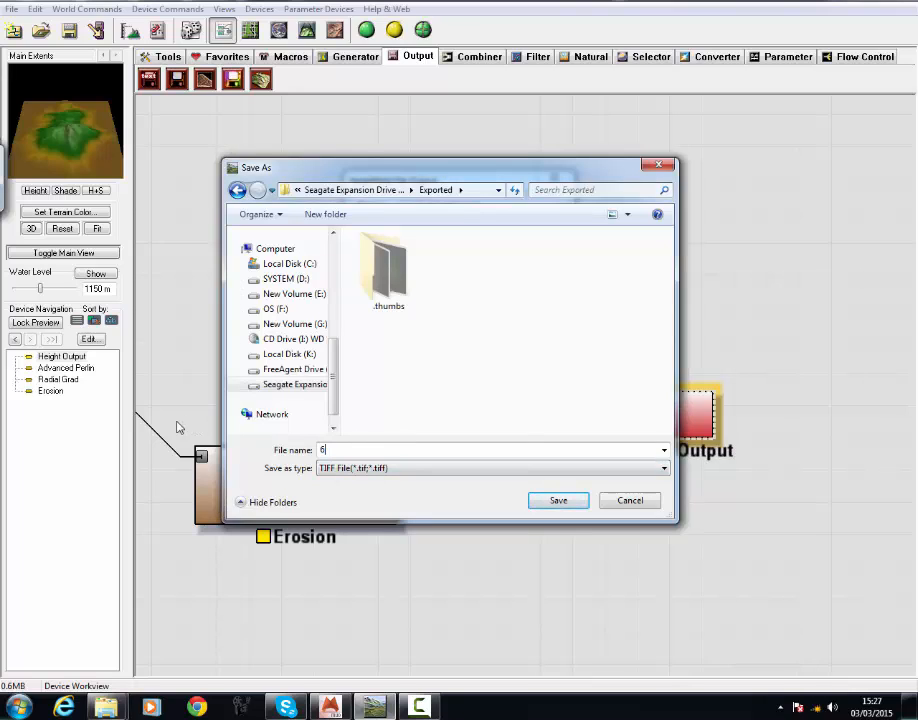
text(_vdm.tif)
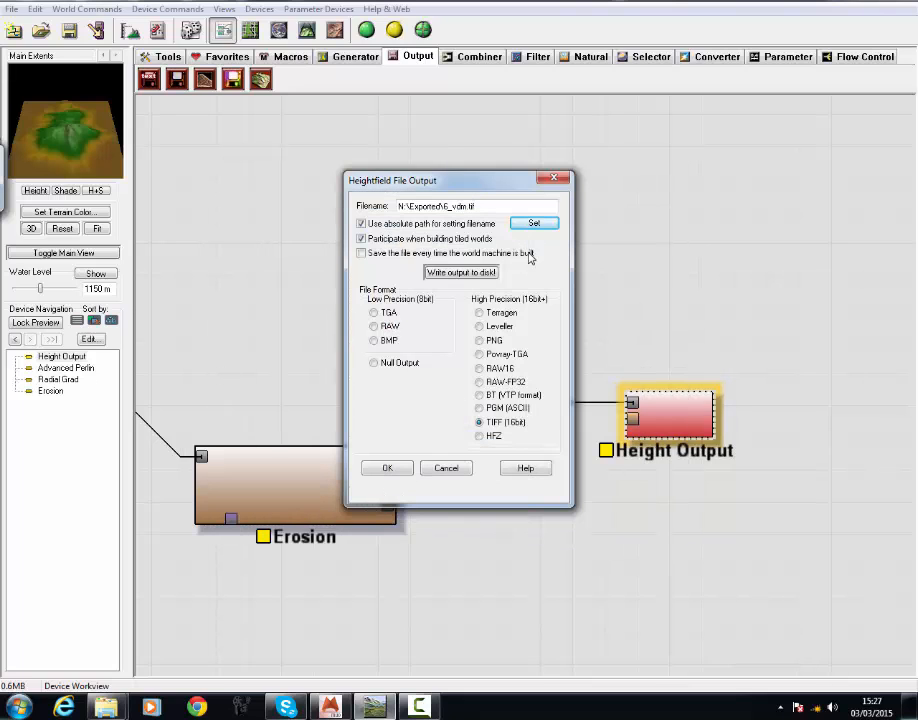
- Confirm the output file settings and accept the 2049 x 2049 project build resolution
click(387, 467)
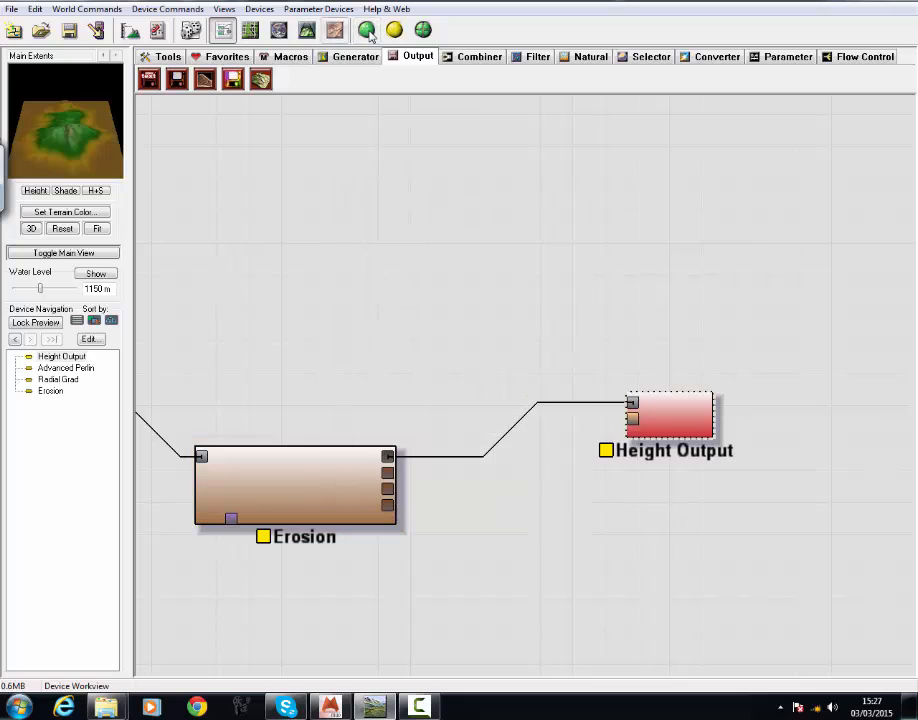
click(368, 29)
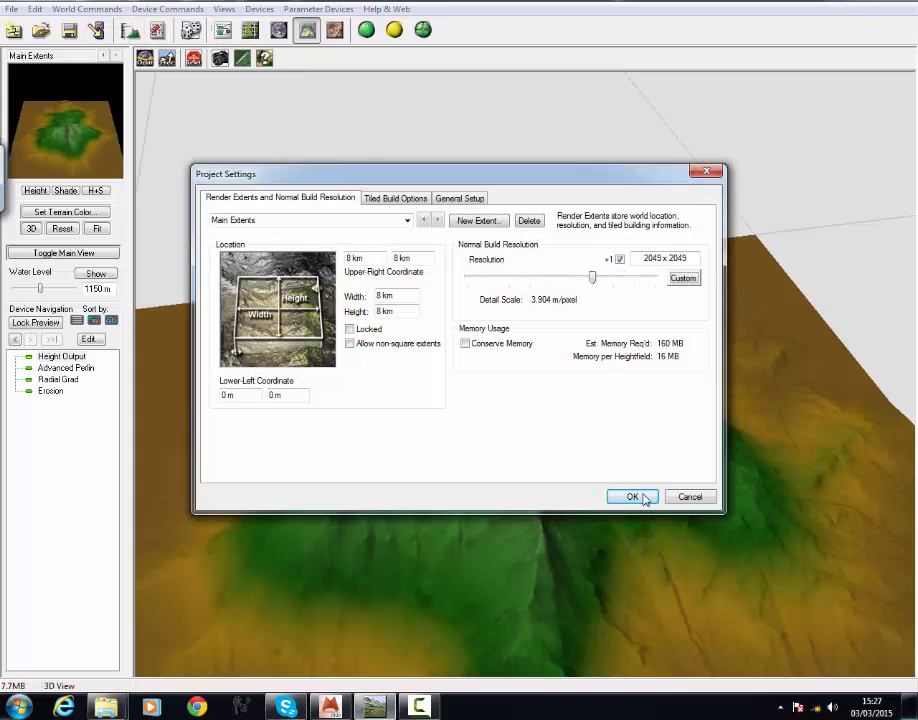
click(632, 497)
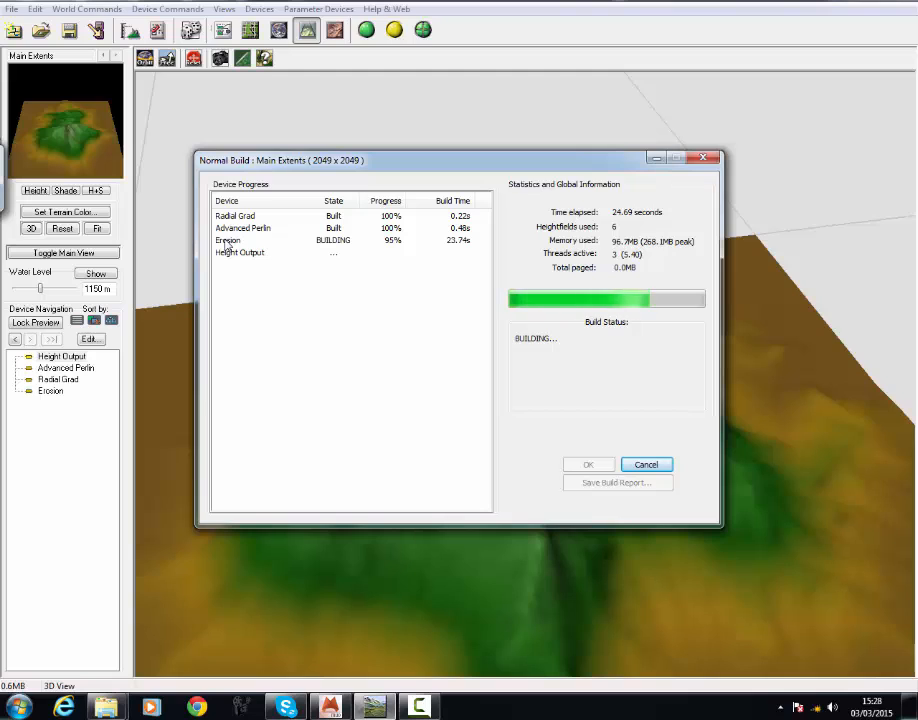
mouse_move(354, 251)
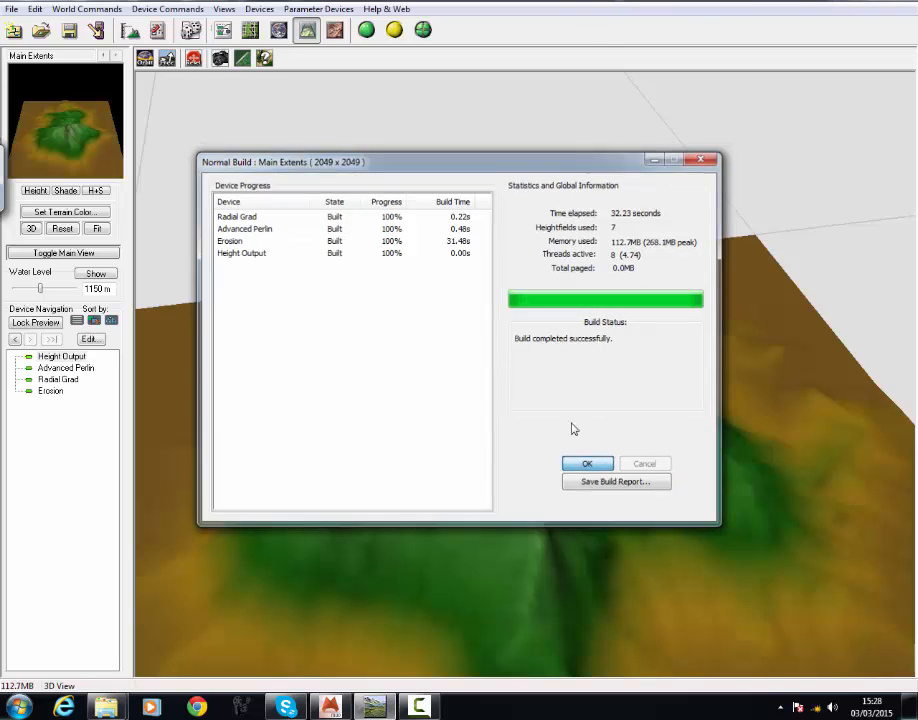
- Dismiss the build report and write the heightfield to 6_vdm.tif, acknowledging success
click(588, 463)
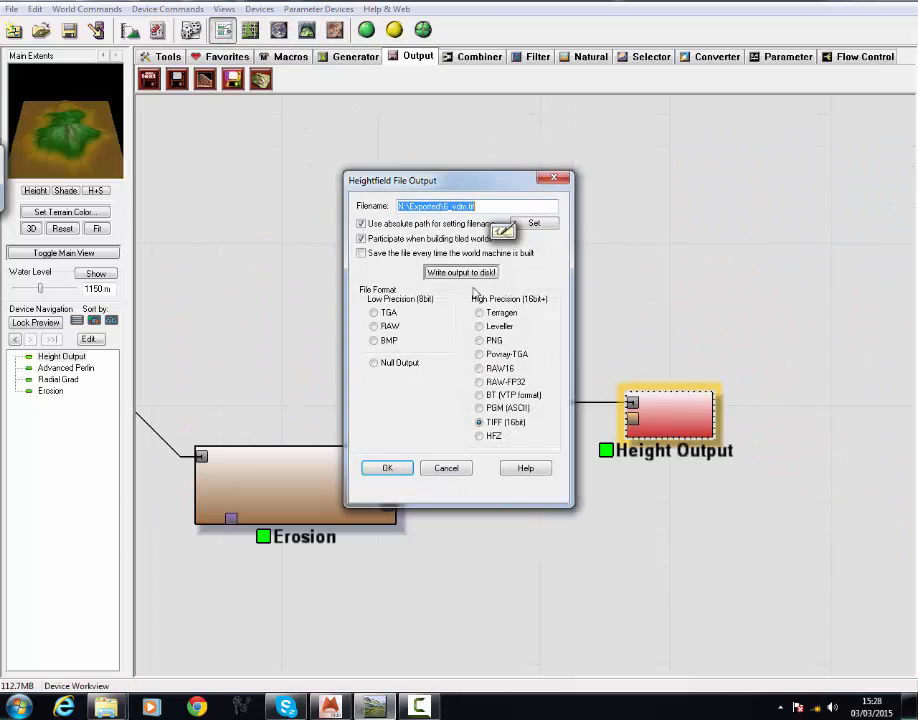
click(461, 272)
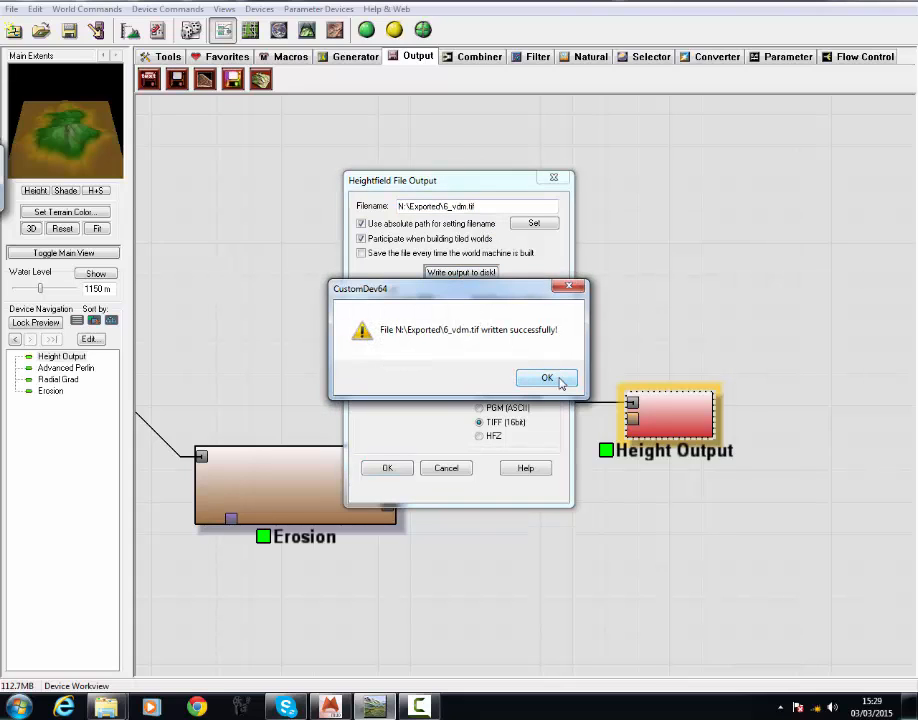
click(547, 378)
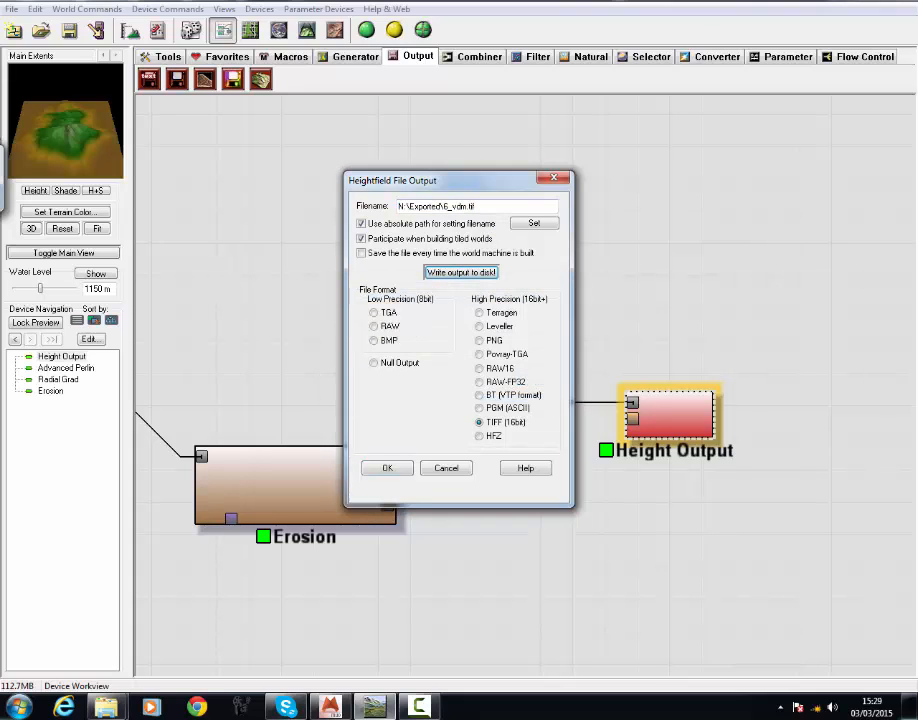
click(387, 467)
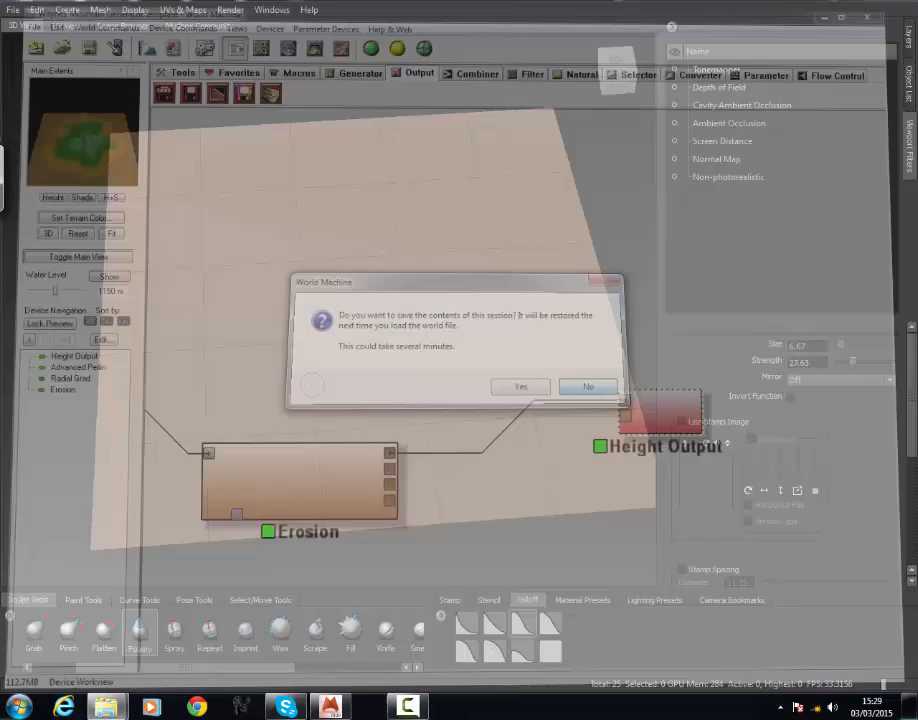
- Discard the World Machine session and subdivide the Mudbox plane to about 1.6 million polygons
click(588, 387)
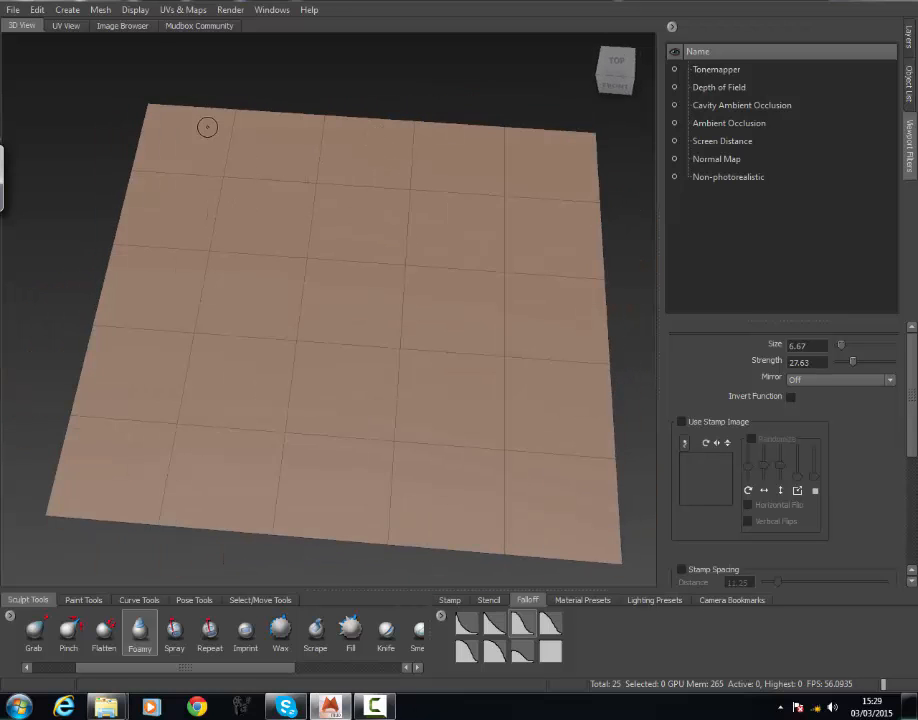
click(100, 9)
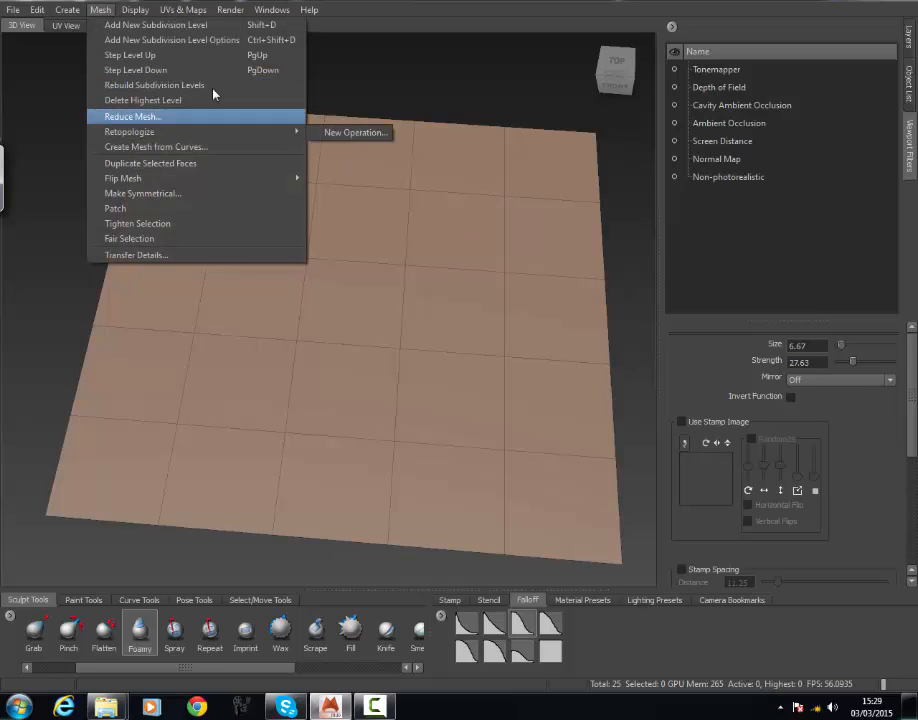
mouse_move(143, 100)
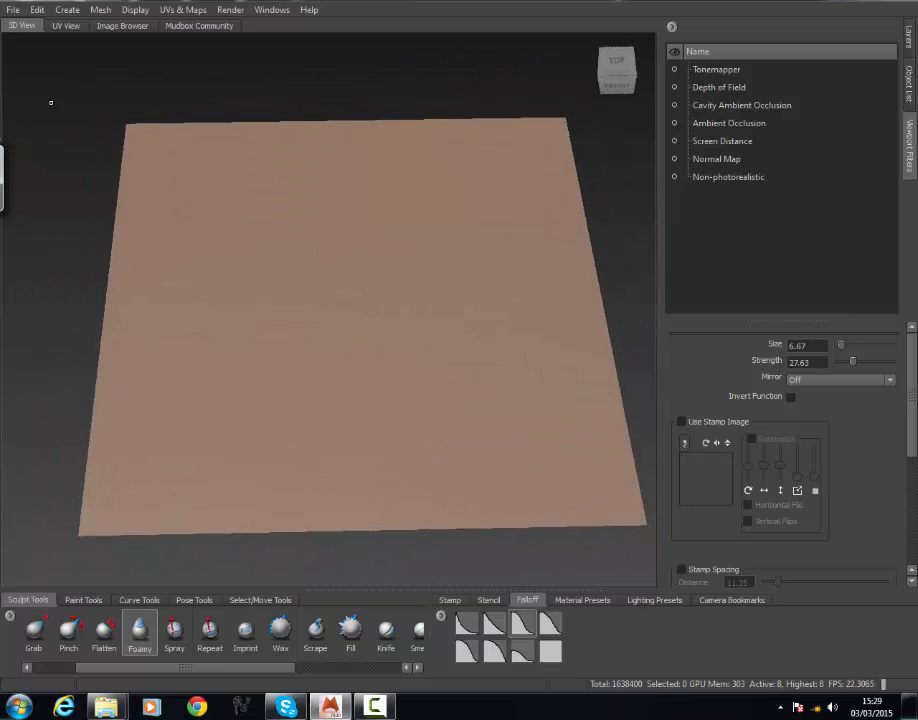
click(122, 25)
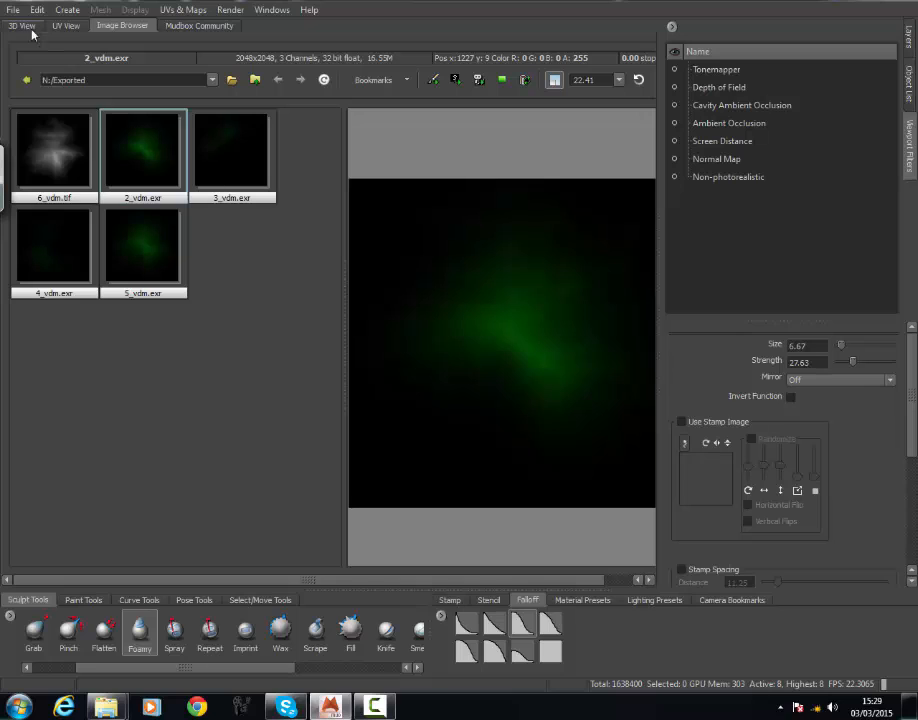
- Preview 6_vdm.tif and 3_vdm.exr, refresh the Exported folder, and set 6.tif as stencil
click(53, 150)
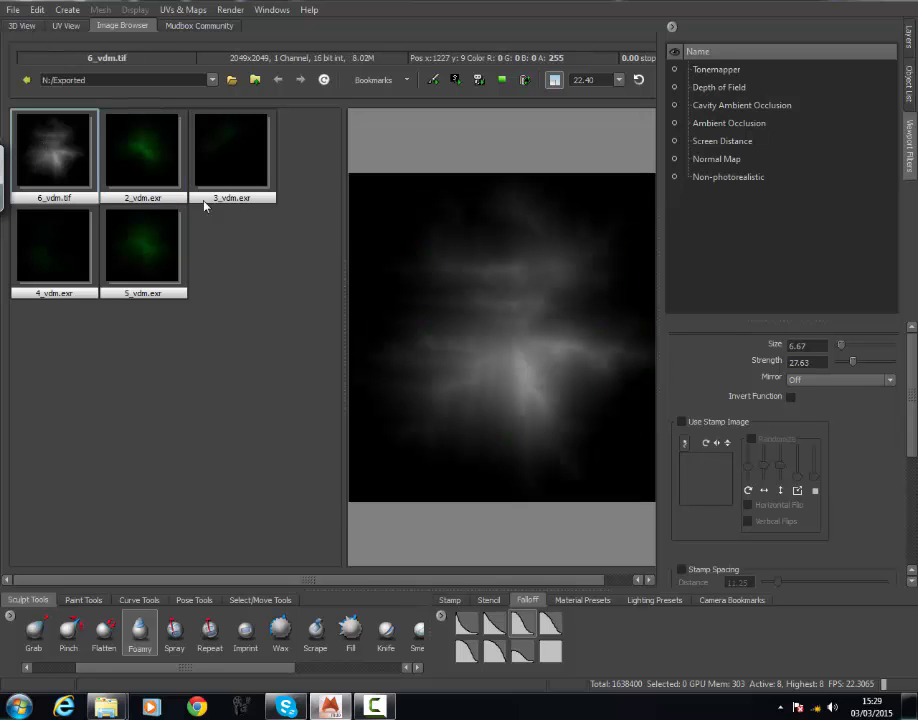
click(142, 150)
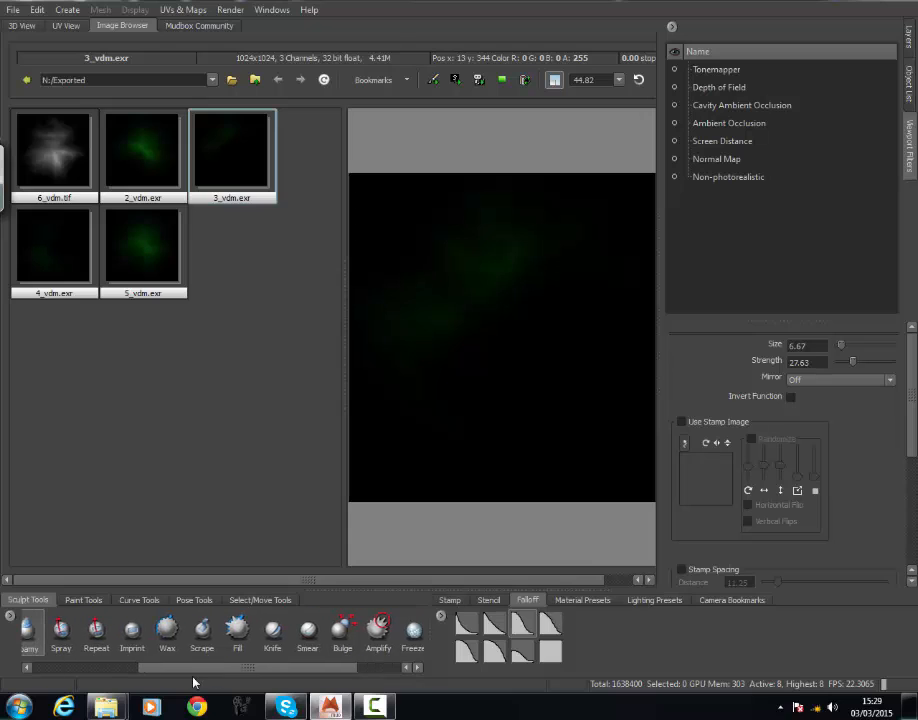
click(53, 150)
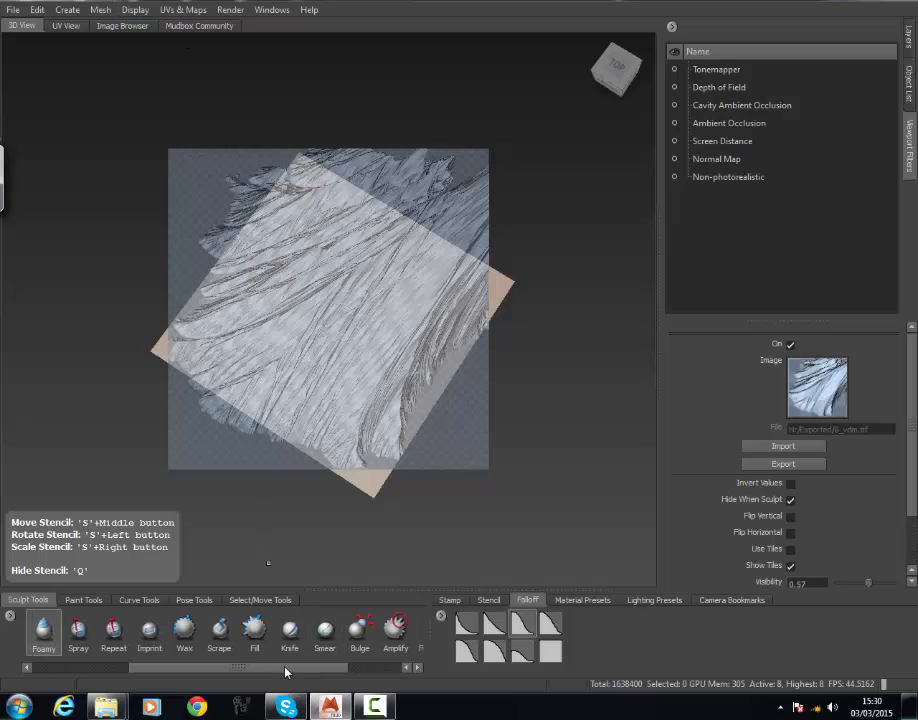
click(122, 25)
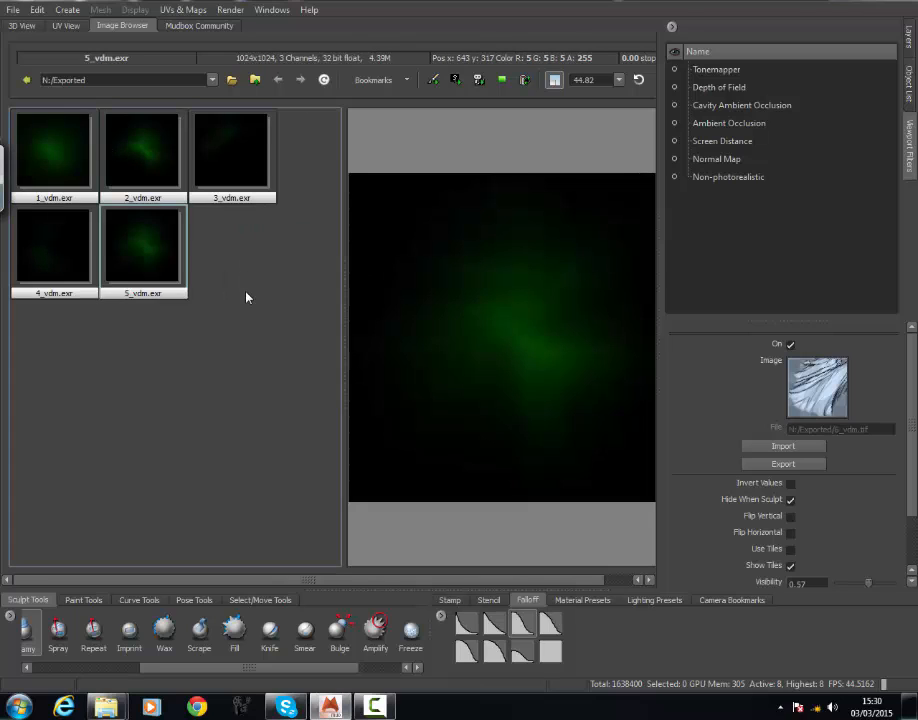
mouse_move(265, 253)
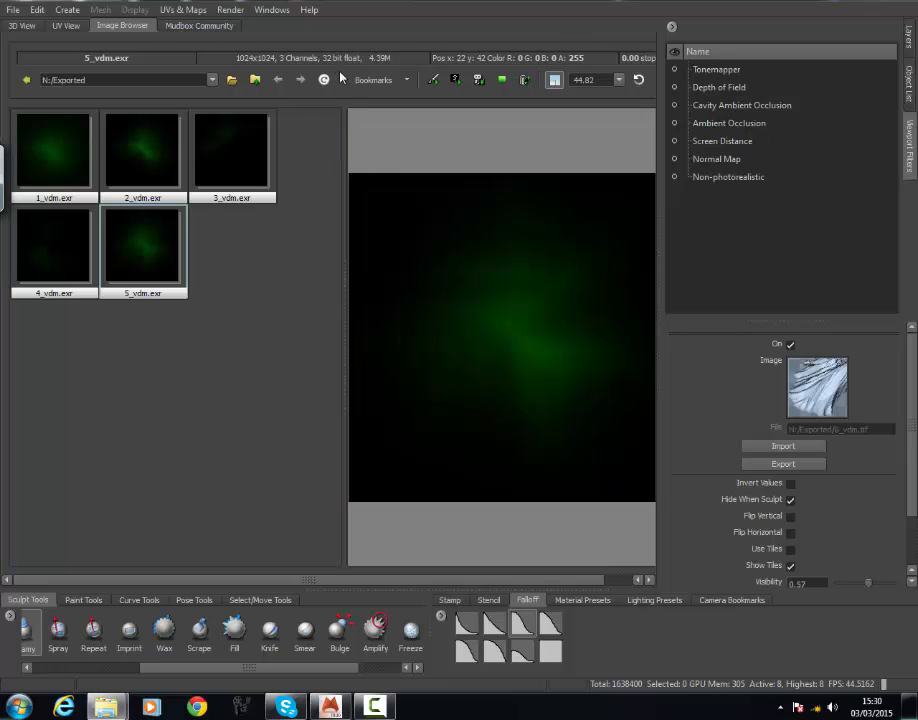
click(232, 247)
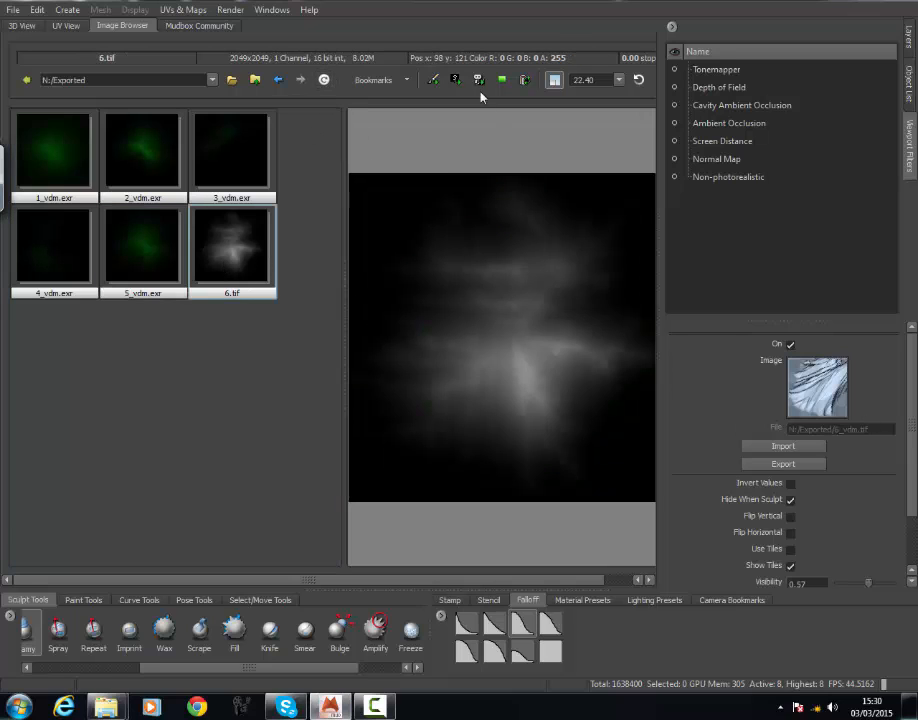
click(22, 25)
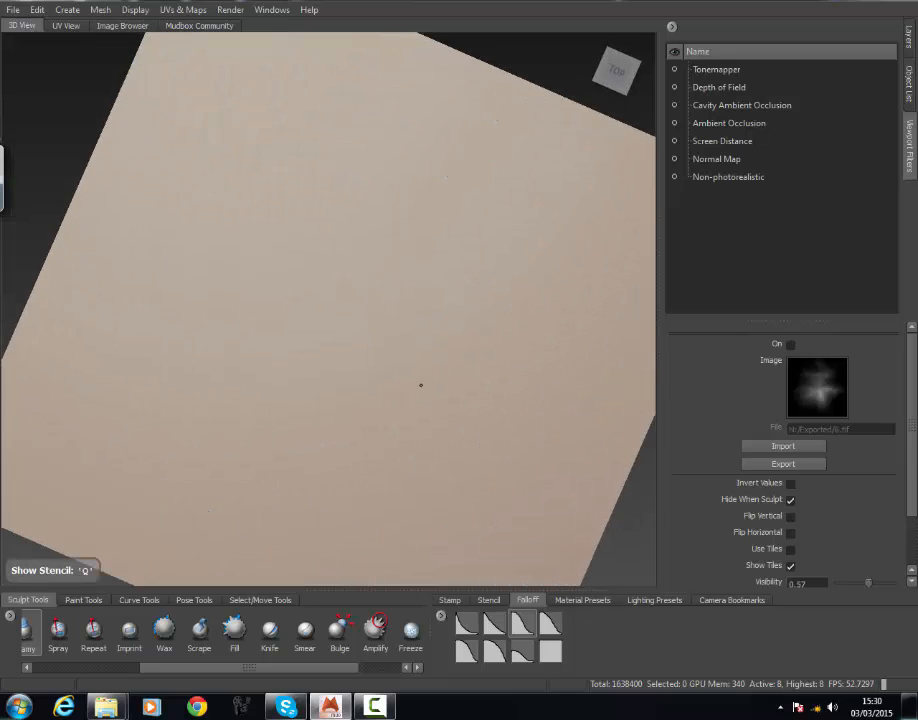
- Check the 6.tif height image, then return to the 3D plane with Sculpt Layer 1
click(122, 25)
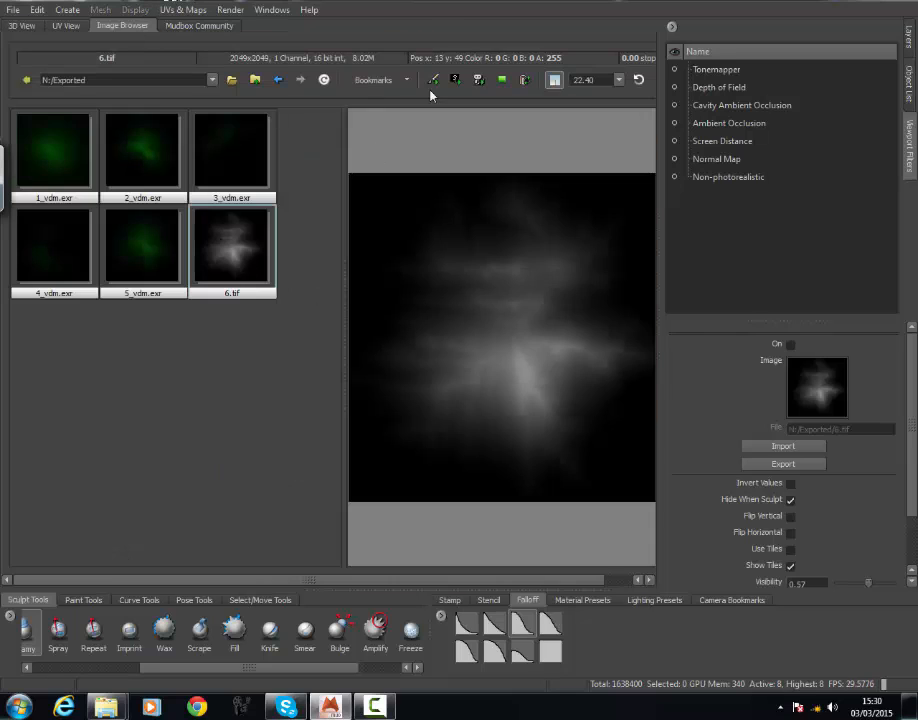
click(22, 25)
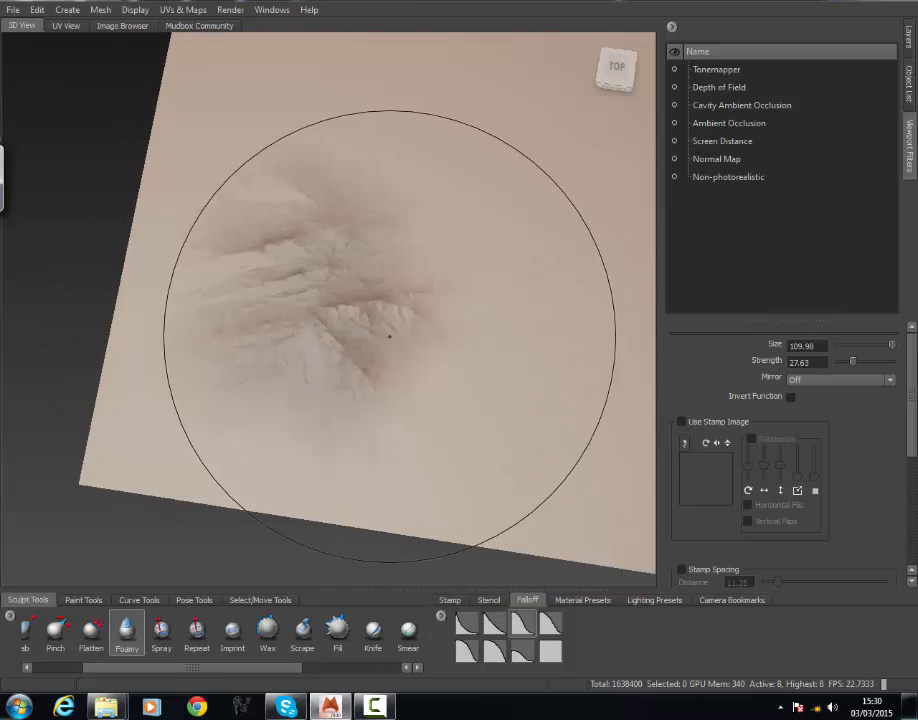
drag(389, 337, 345, 299)
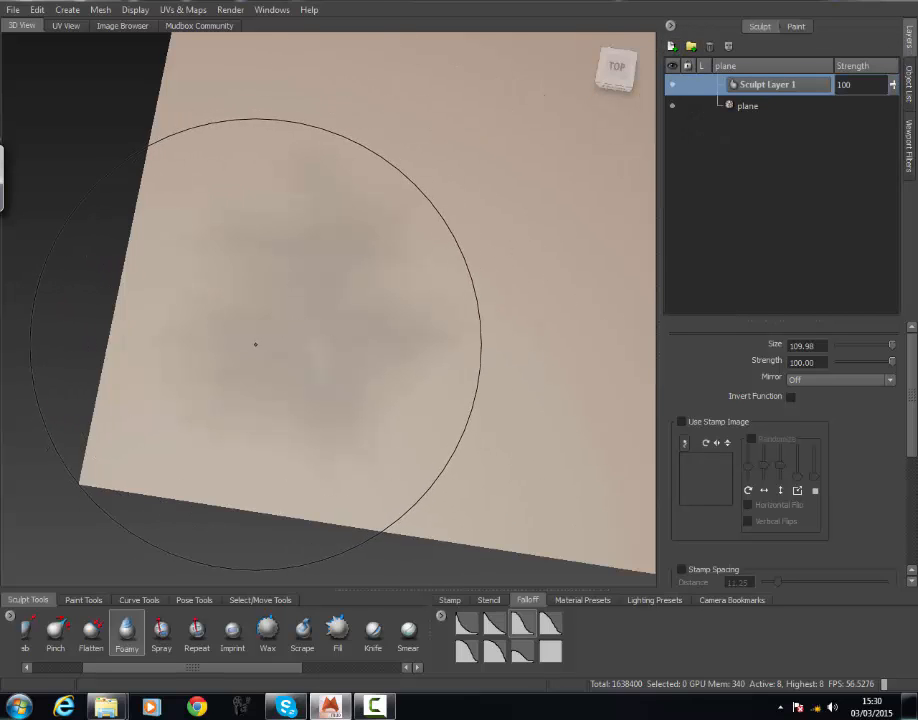
- Sculpt ridged mountain forms into the plane's center with the small Foamy brush
drag(255, 345, 281, 352)
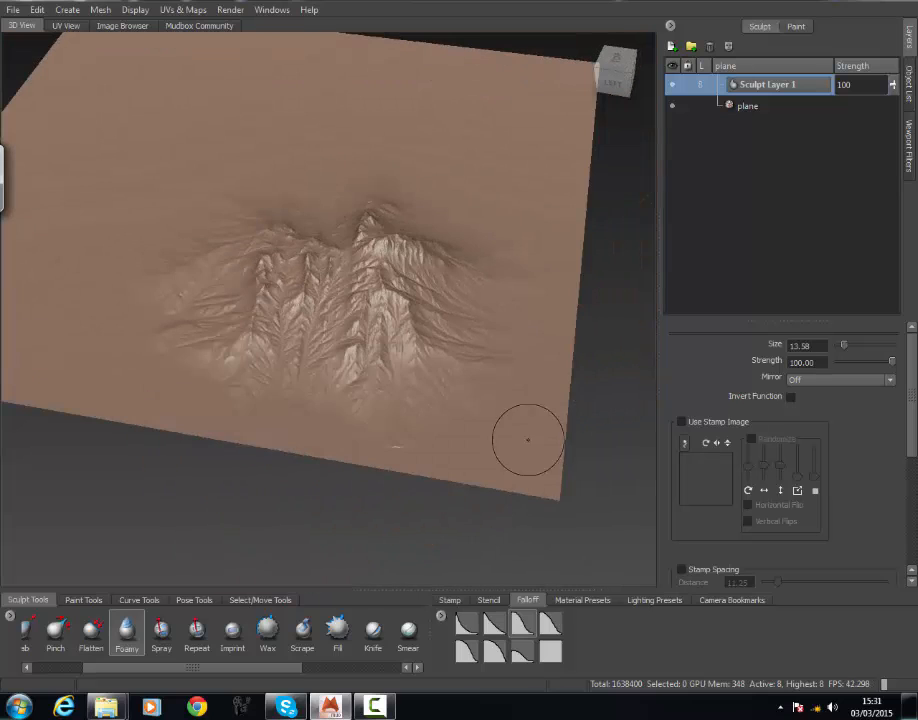
mouse_move(398, 463)
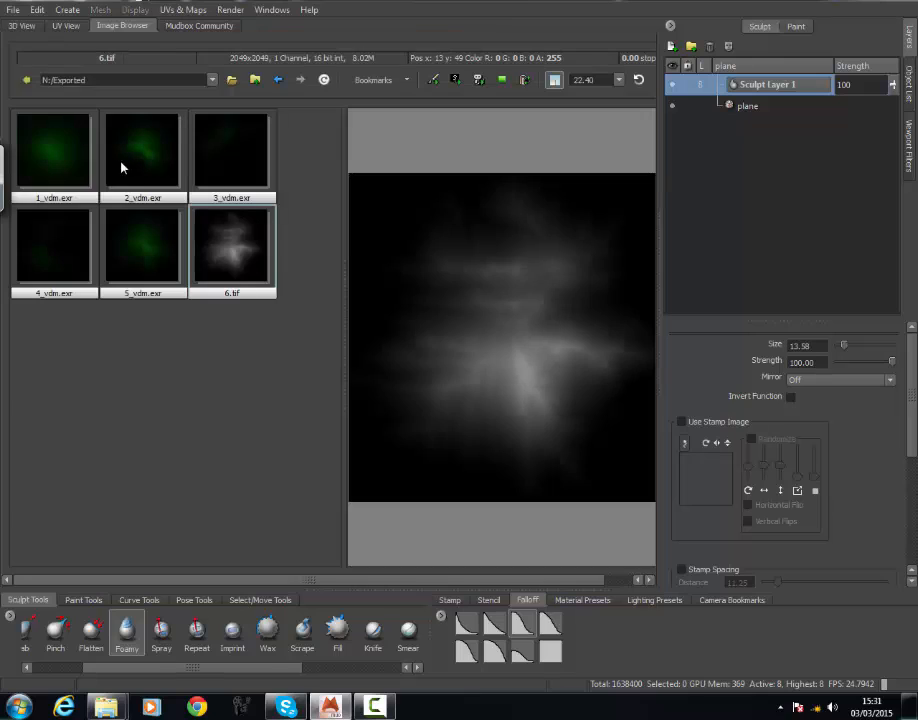
- Turn on Use Stamp Image for the Imprint brush with 2_vdm.exr as the stamp
click(53, 150)
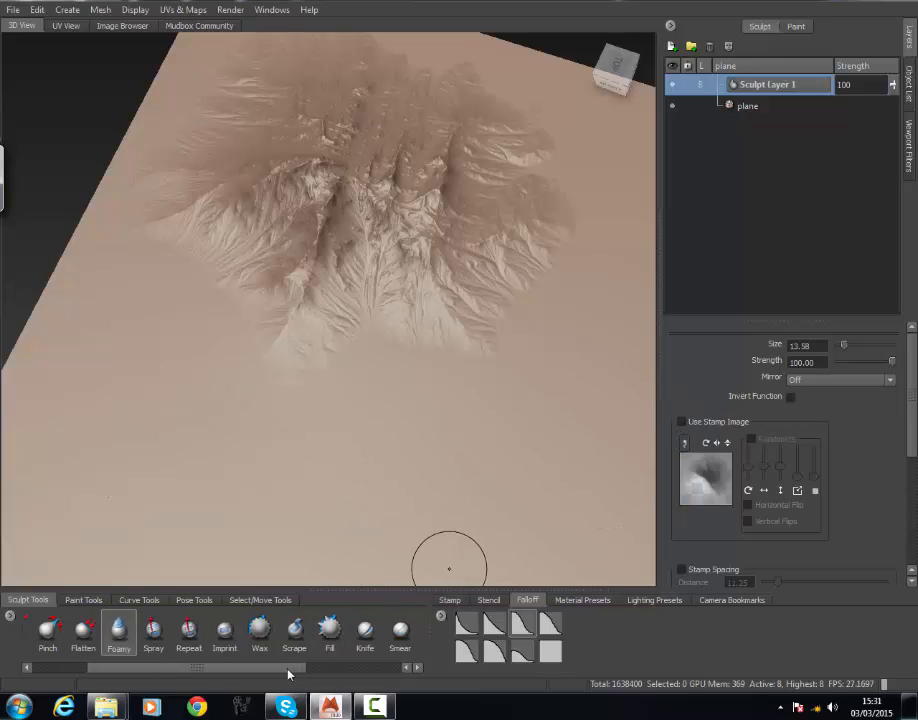
click(227, 633)
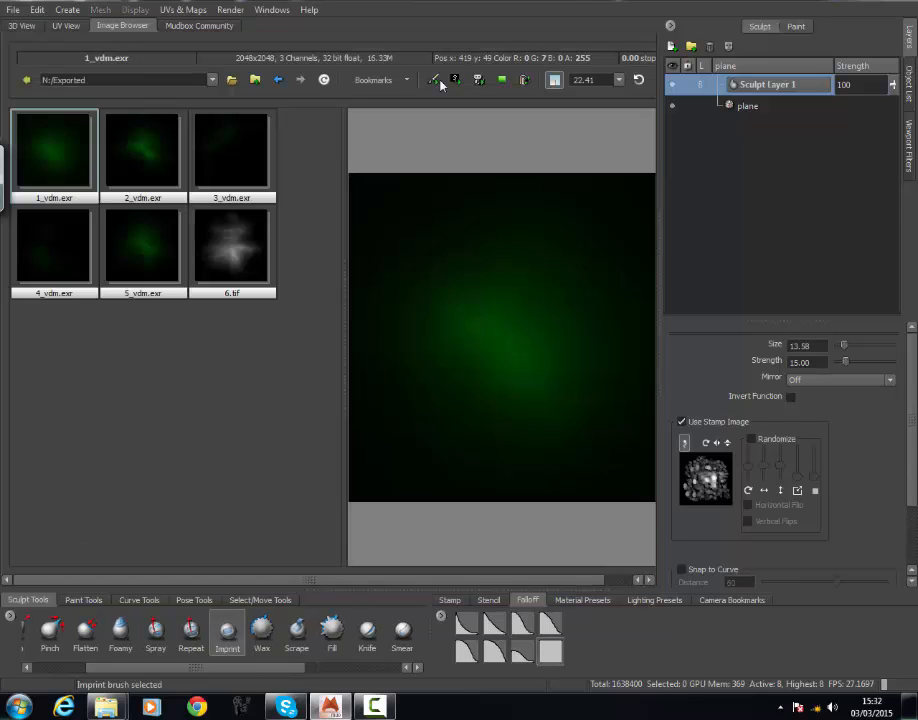
click(142, 150)
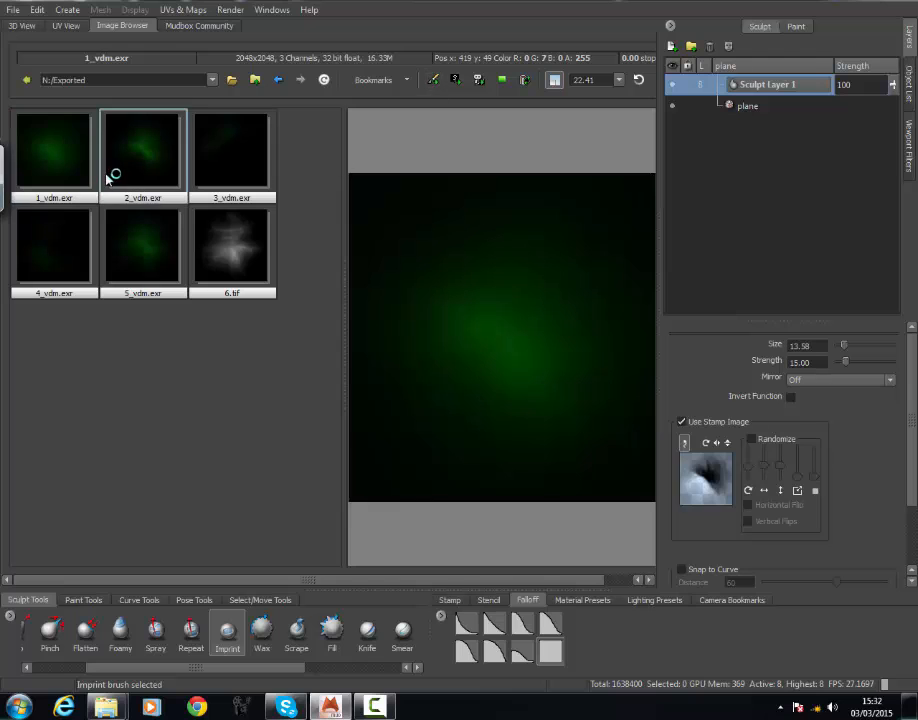
click(22, 25)
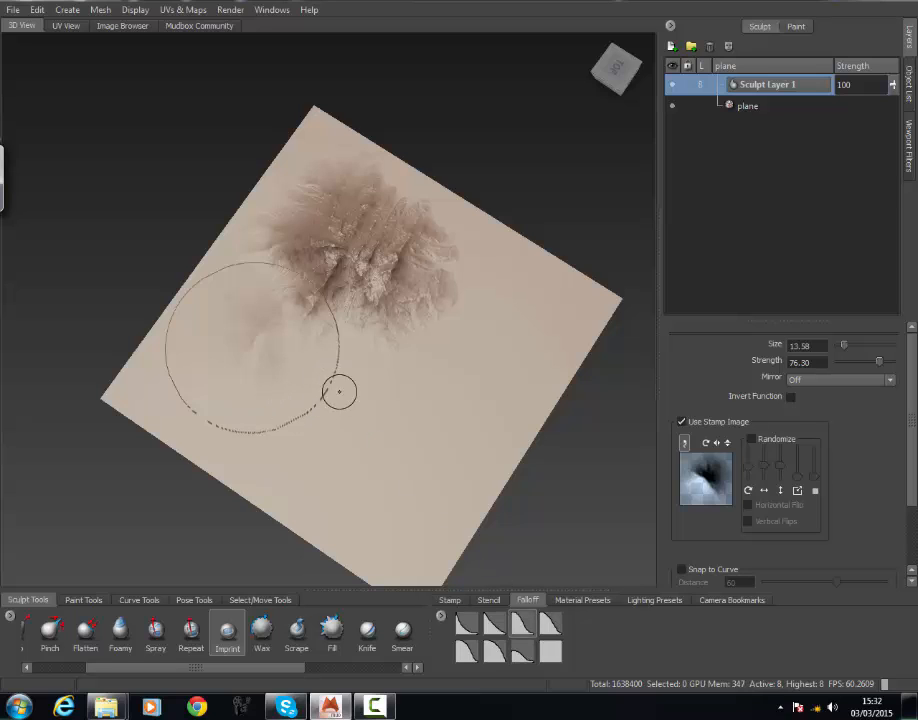
mouse_move(388, 420)
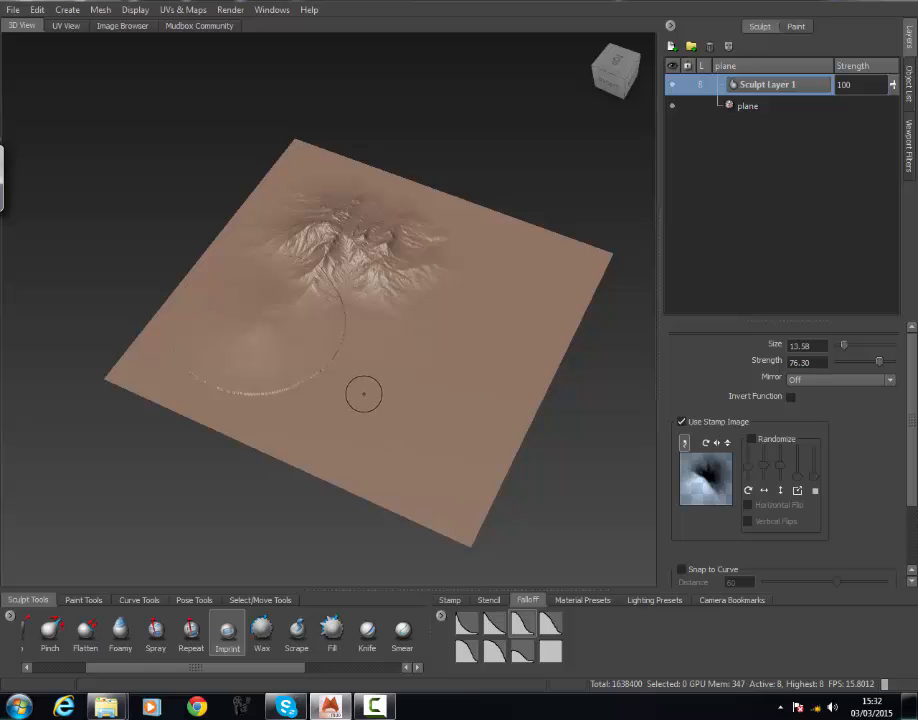
- Stamp 2_vdm.exr crater hollows below the mountain, then show the plane's UV View
drag(364, 393, 282, 356)
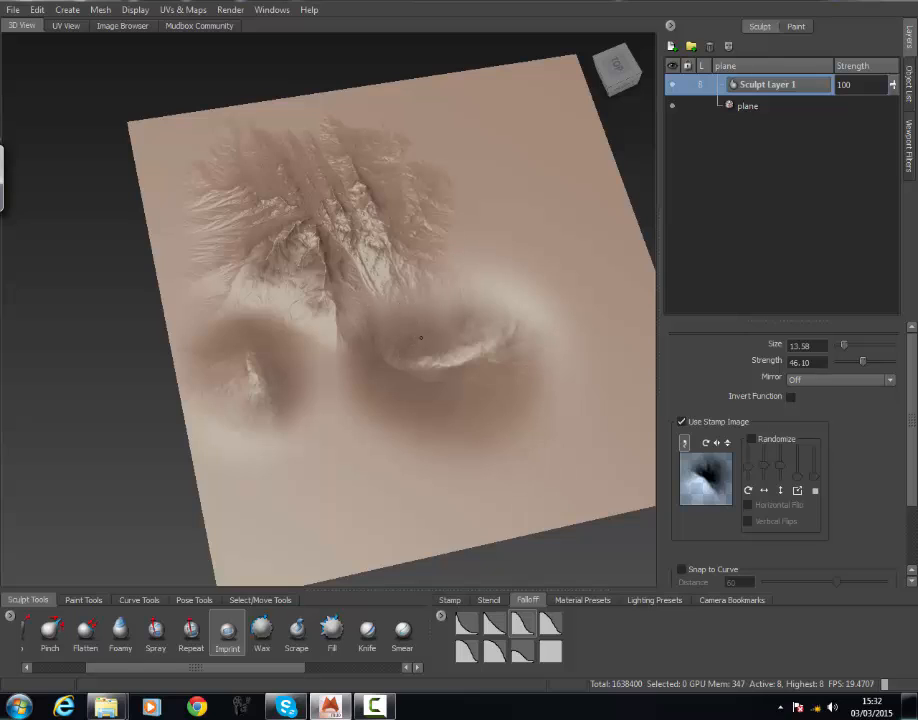
click(463, 323)
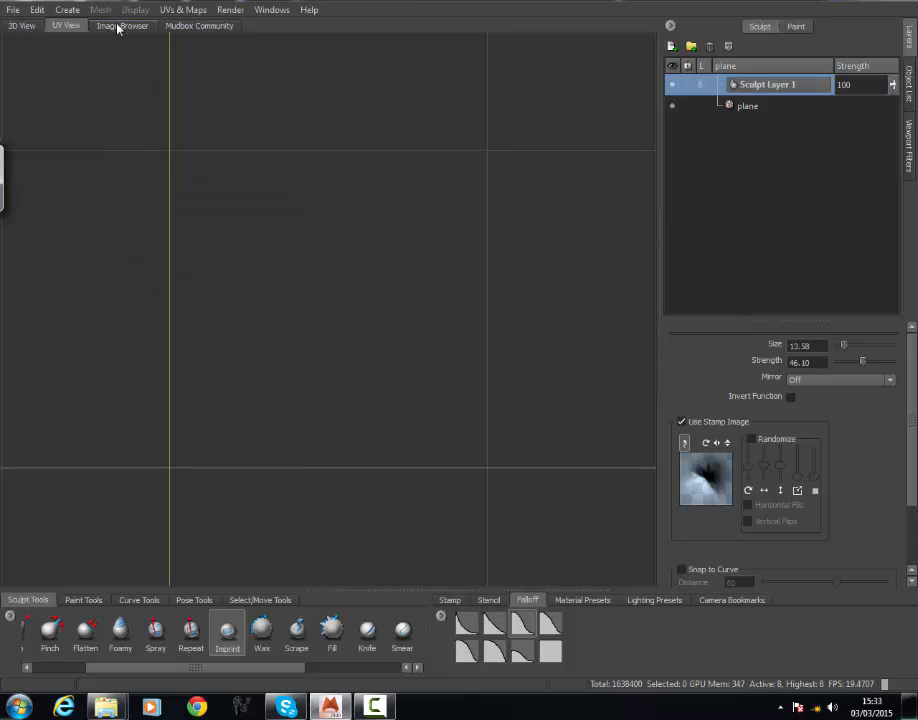
click(22, 25)
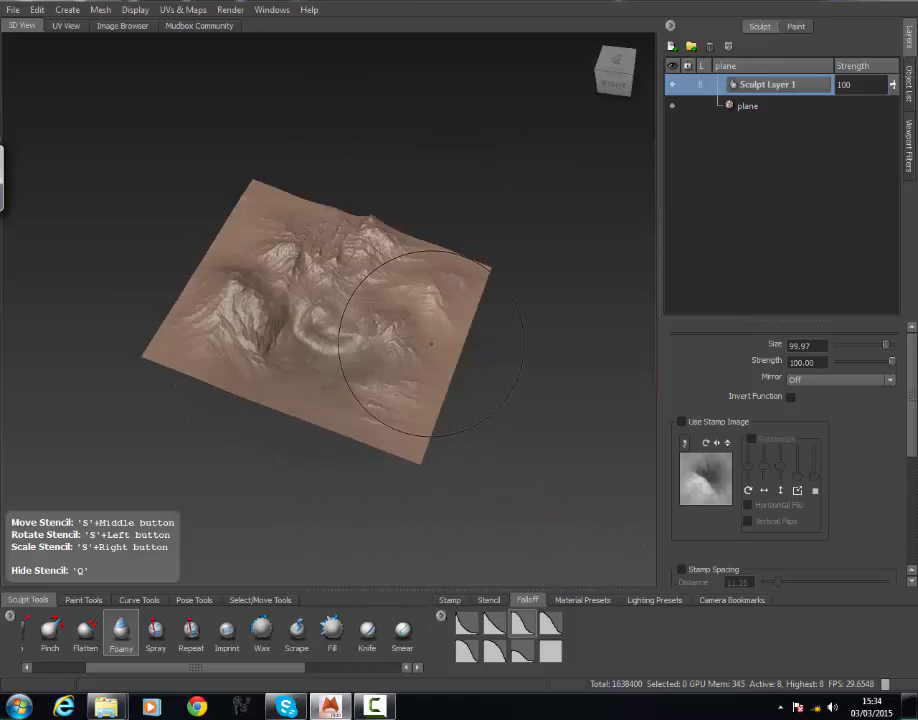
- Sculpt rugged ridges across the terrain and deepen detail around the central gully
drag(430, 345, 362, 385)
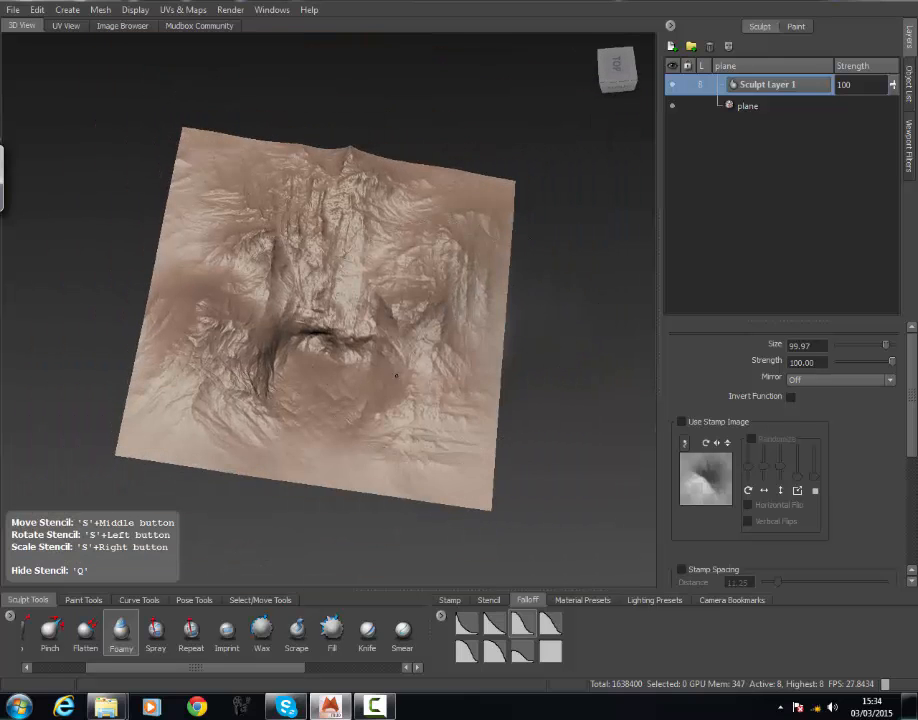
click(330, 410)
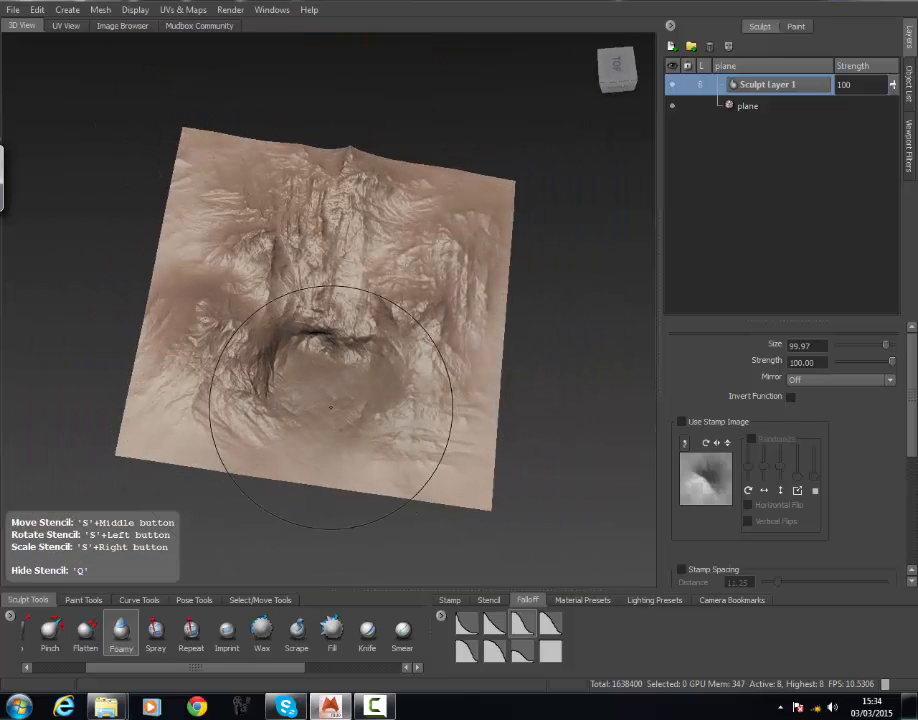
drag(330, 400, 318, 378)
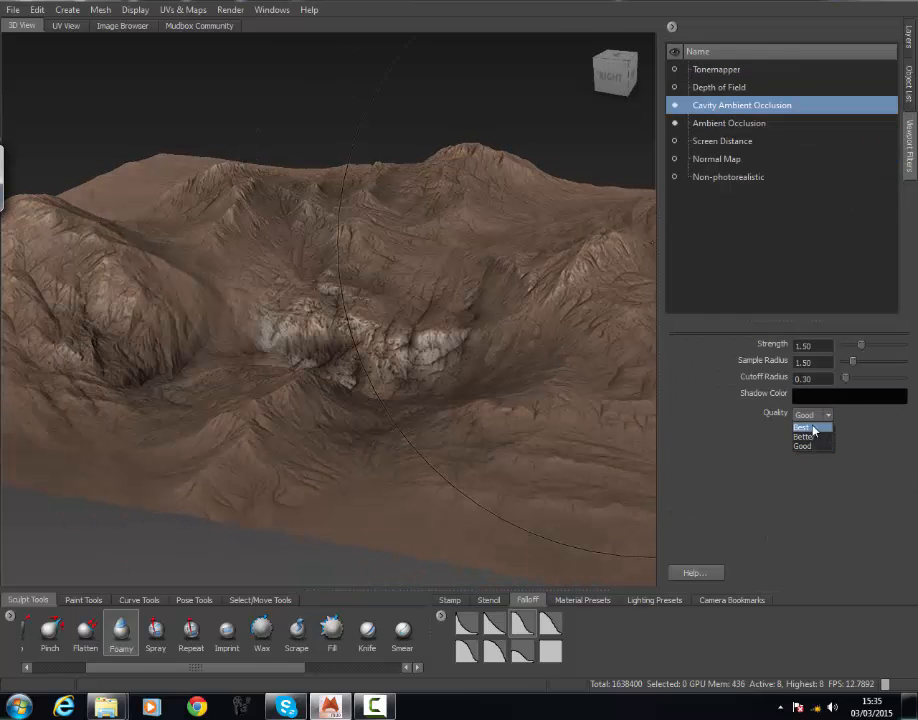
- Set cavity occlusion to Best quality and soften ambient occlusion darkness to 0.87
click(803, 427)
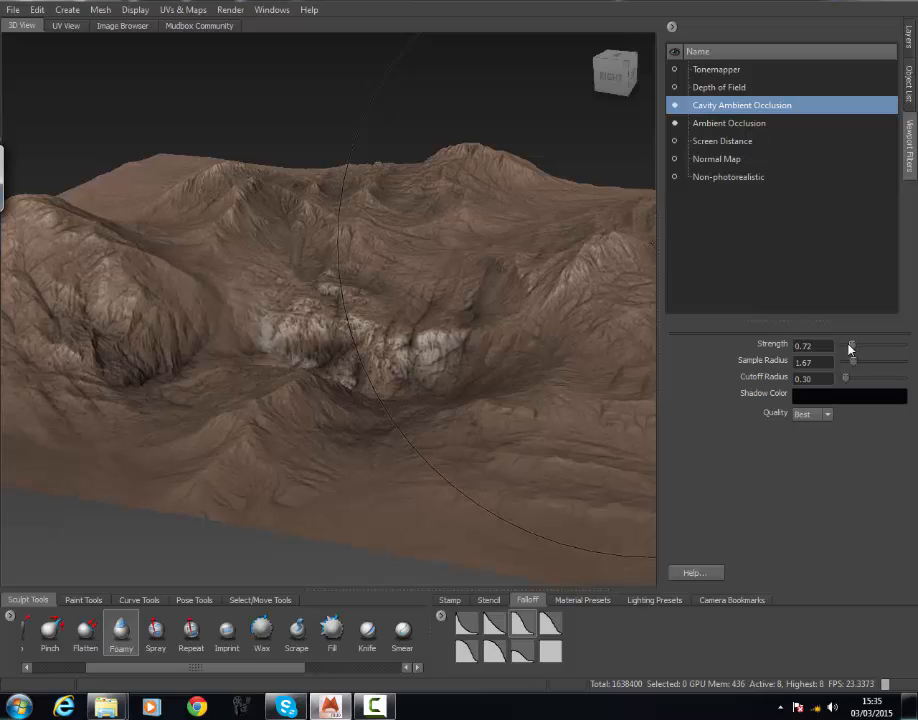
click(728, 122)
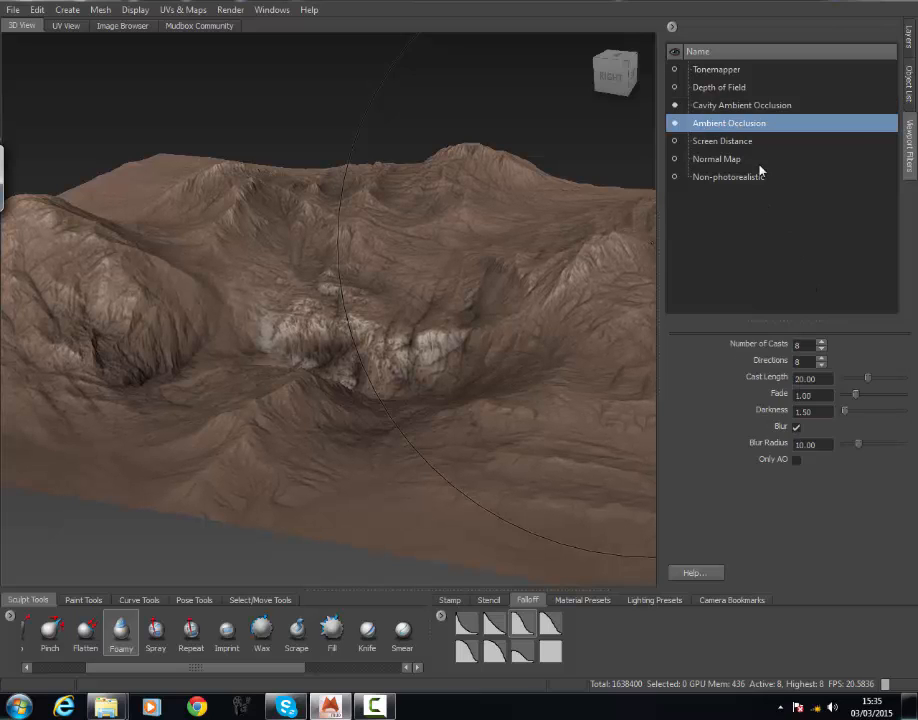
drag(844, 411, 890, 415)
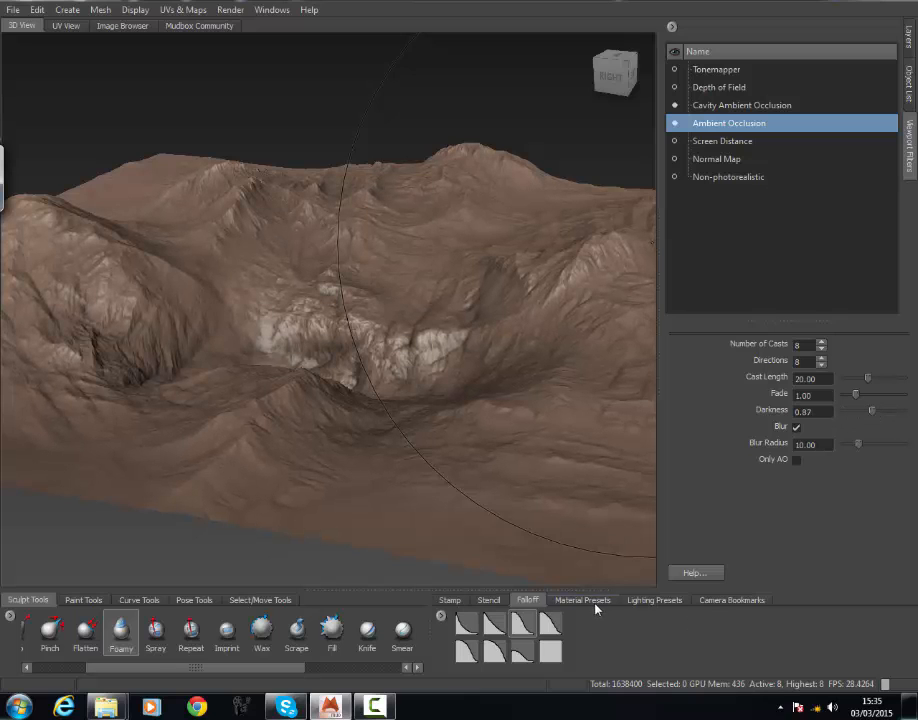
click(581, 599)
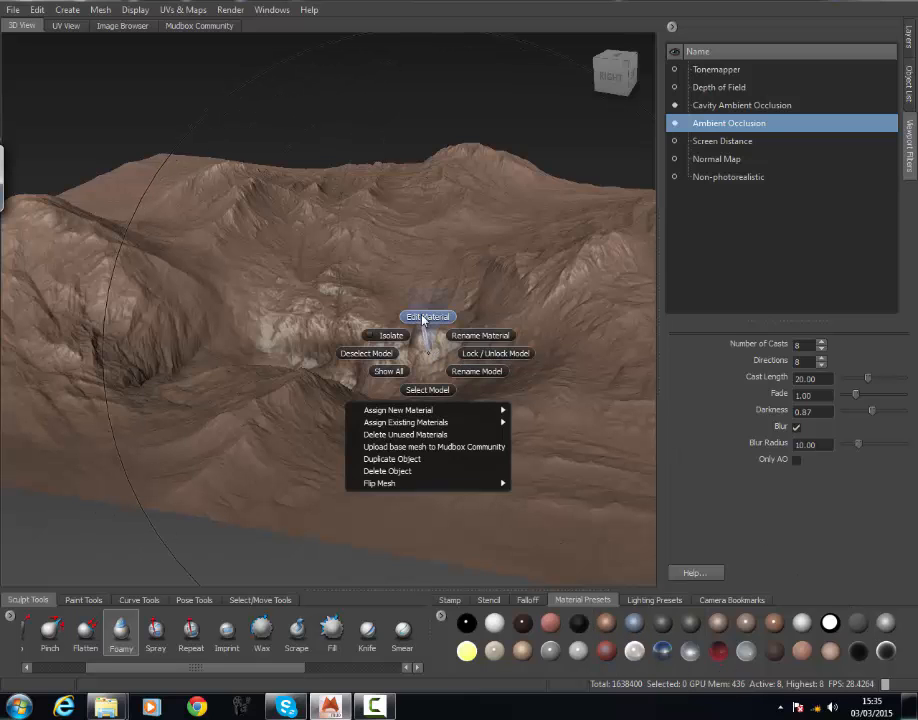
- Edit the terrain material to give it a neutral grey diffuse colour
click(427, 316)
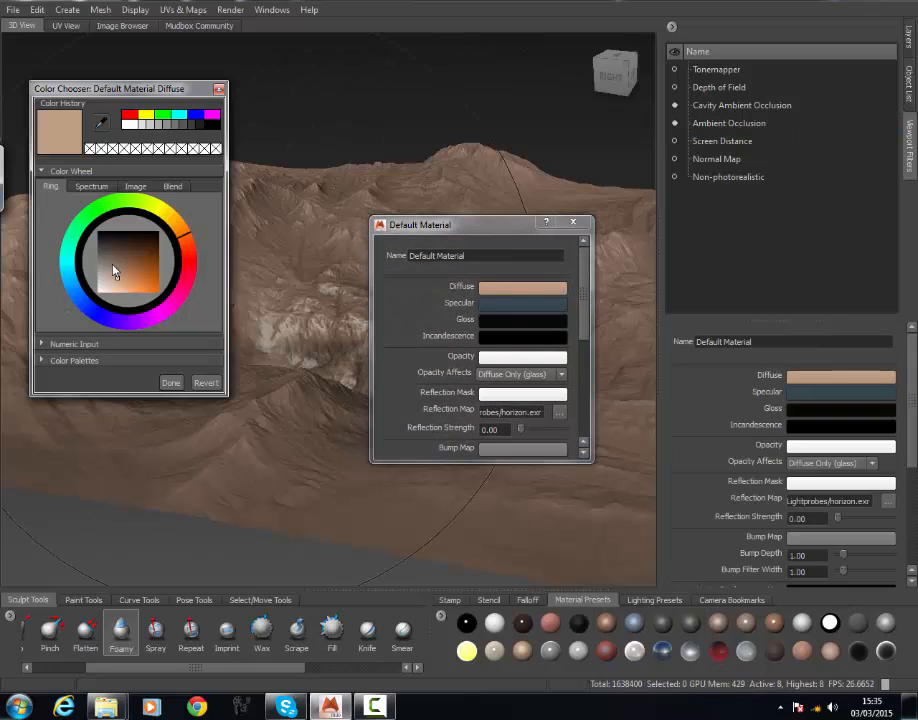
click(171, 382)
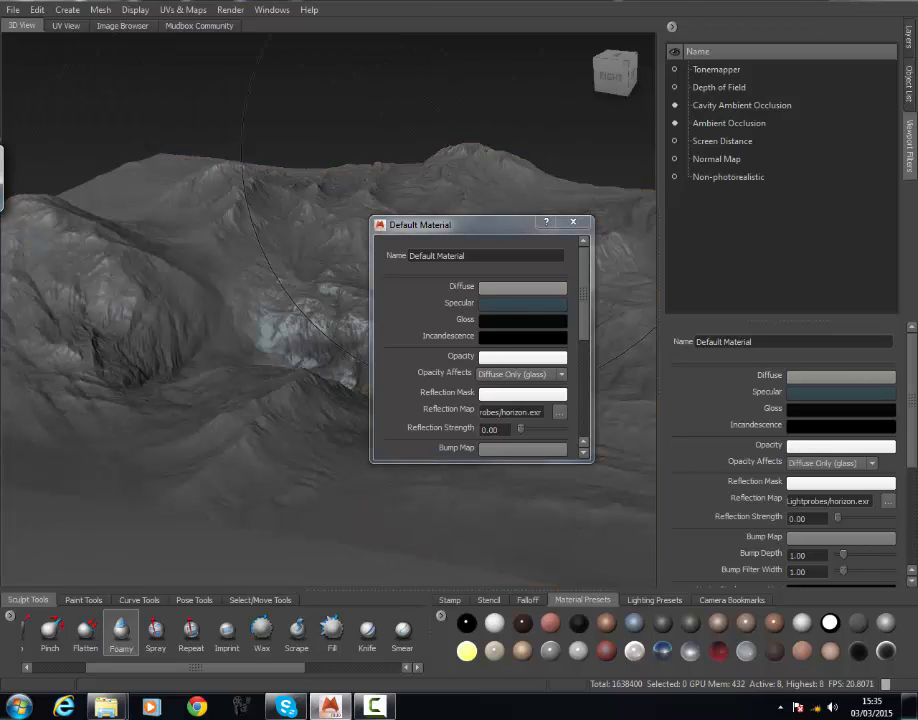
click(573, 222)
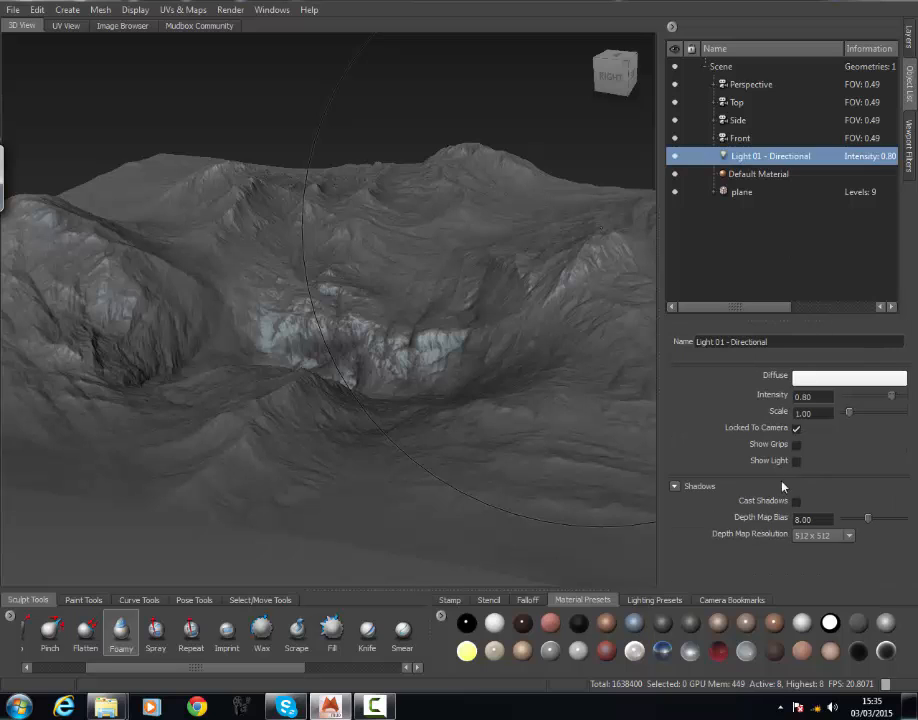
- Enable Cast Shadows on Light 01 - Directional and drag its Intensity to 1.00
click(796, 500)
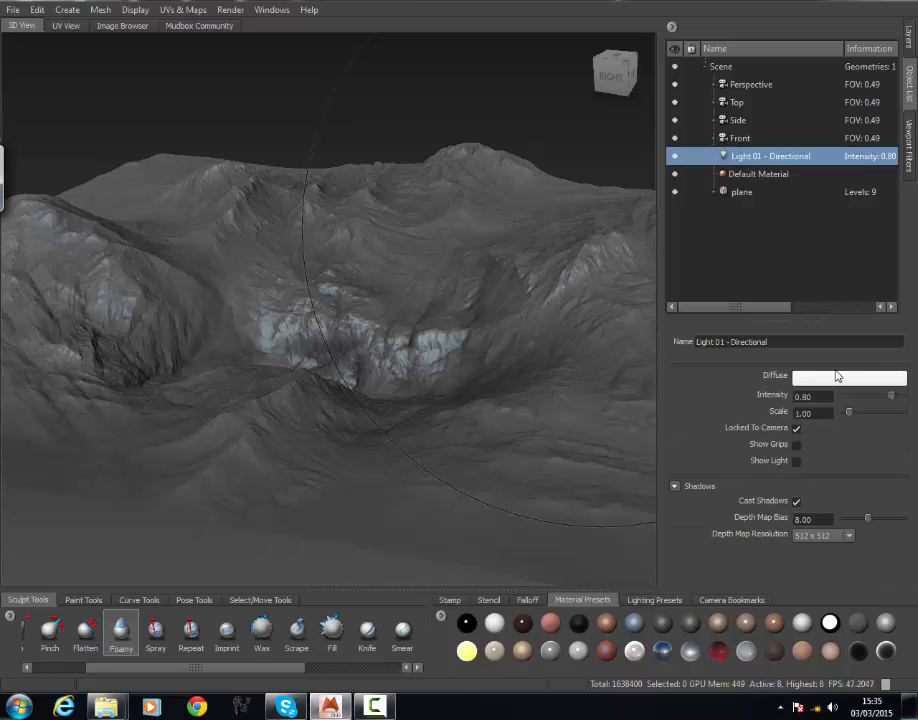
drag(850, 395, 905, 395)
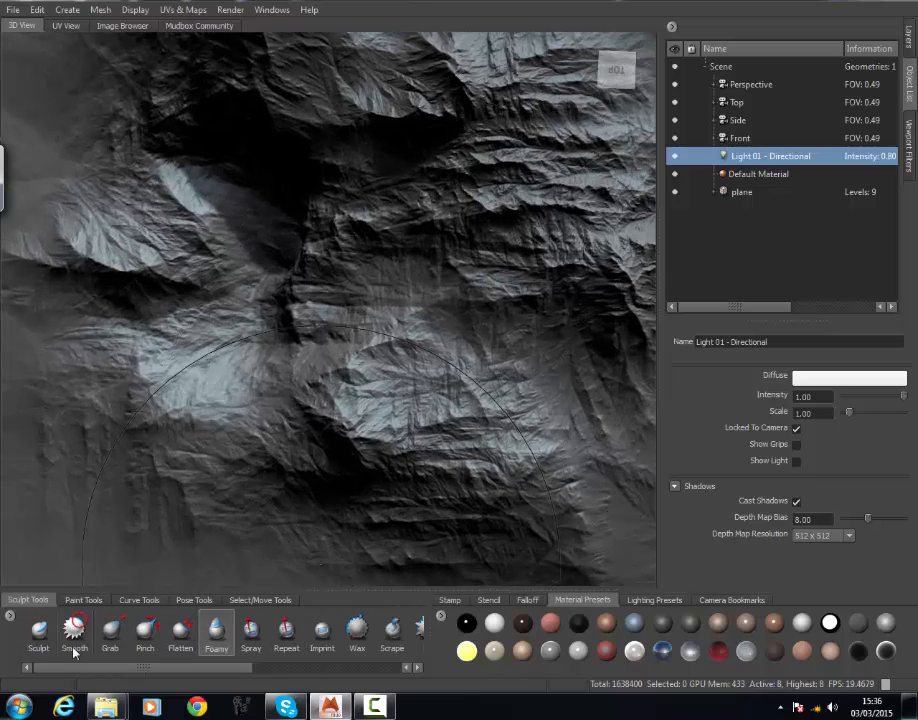
- Switch to the basic Sculpt brush and bring up the stencil images
click(38, 630)
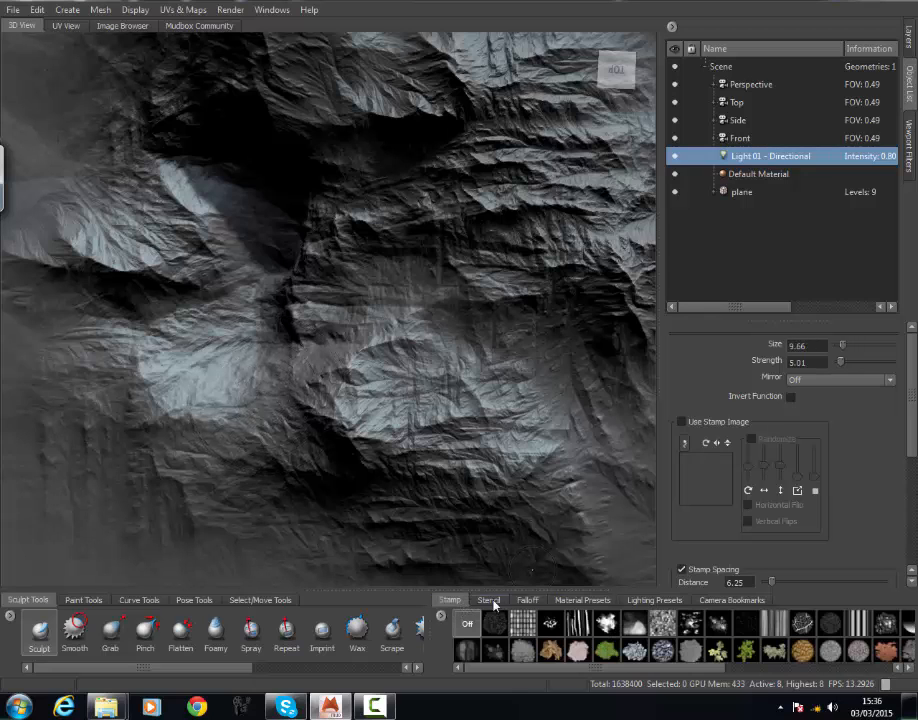
click(527, 600)
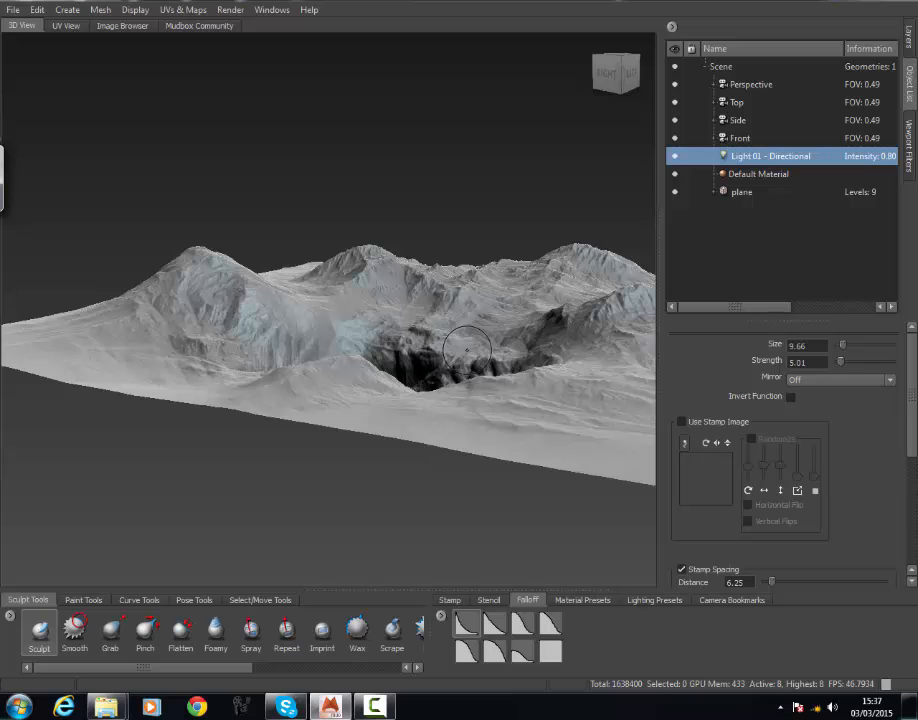
drag(467, 348, 394, 265)
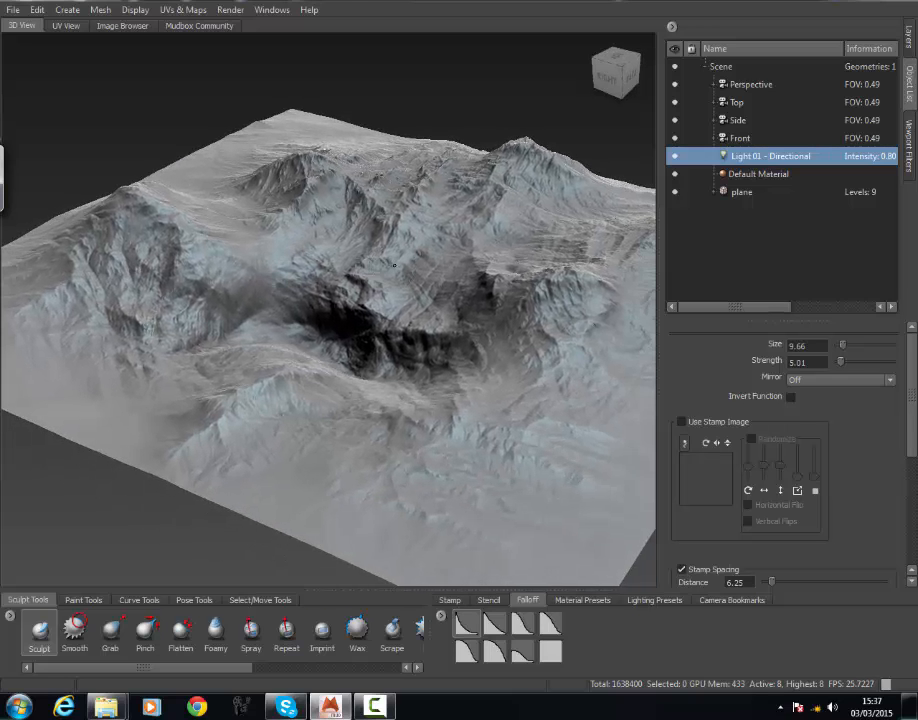
drag(393, 265, 558, 340)
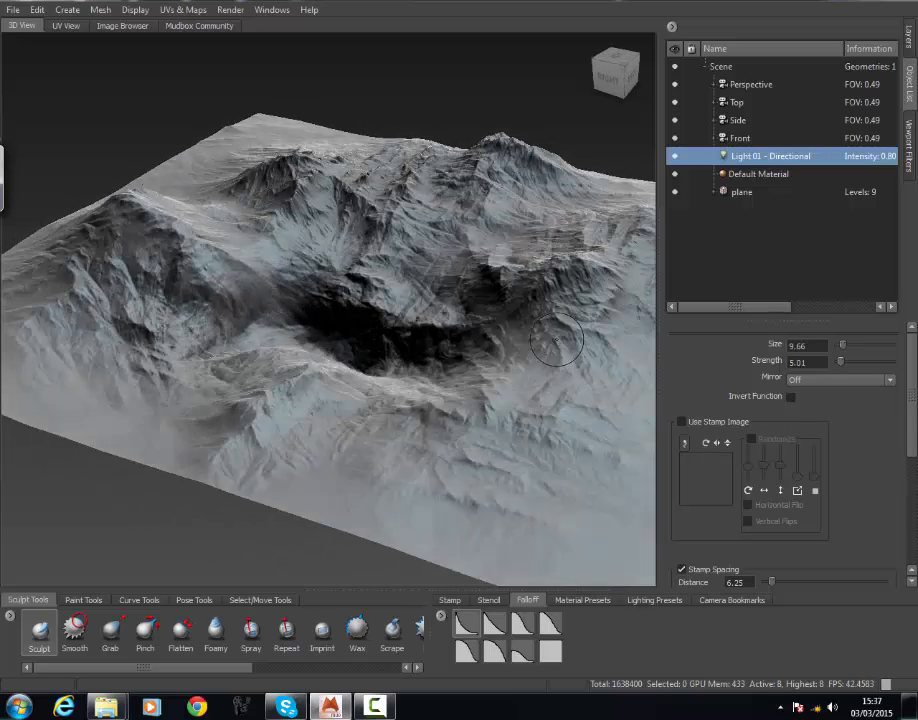
drag(560, 340, 615, 270)
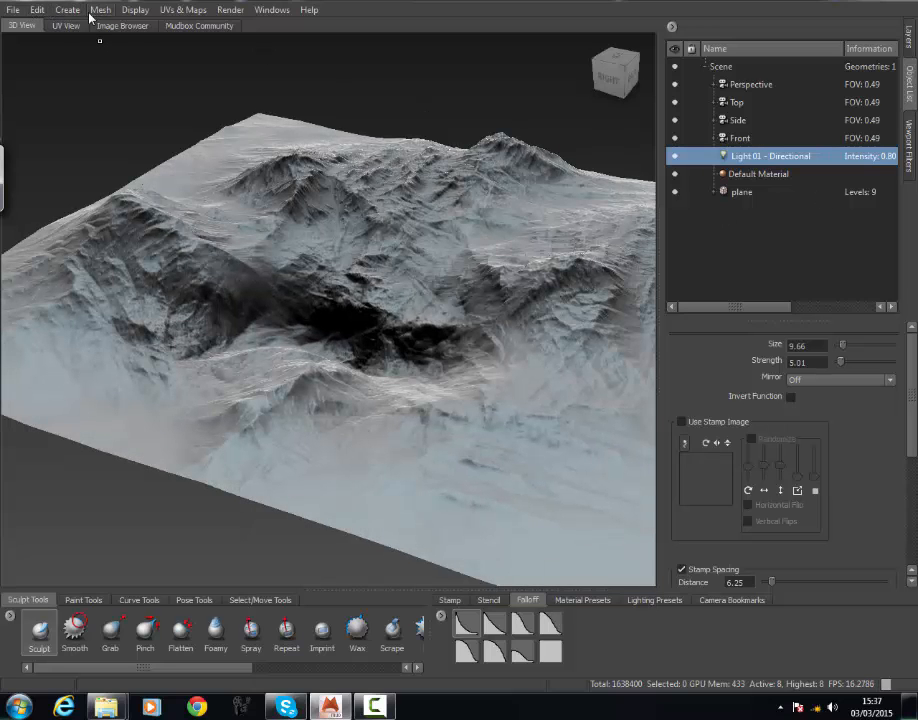
- Create an Image Based light (Light 02) and browse for its light image file
click(37, 9)
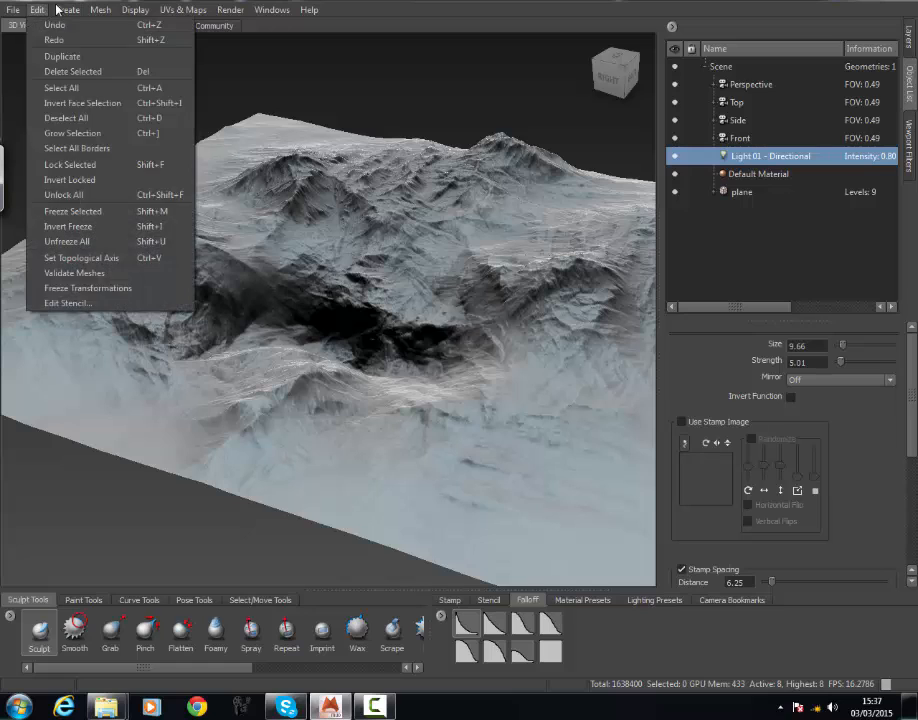
click(67, 9)
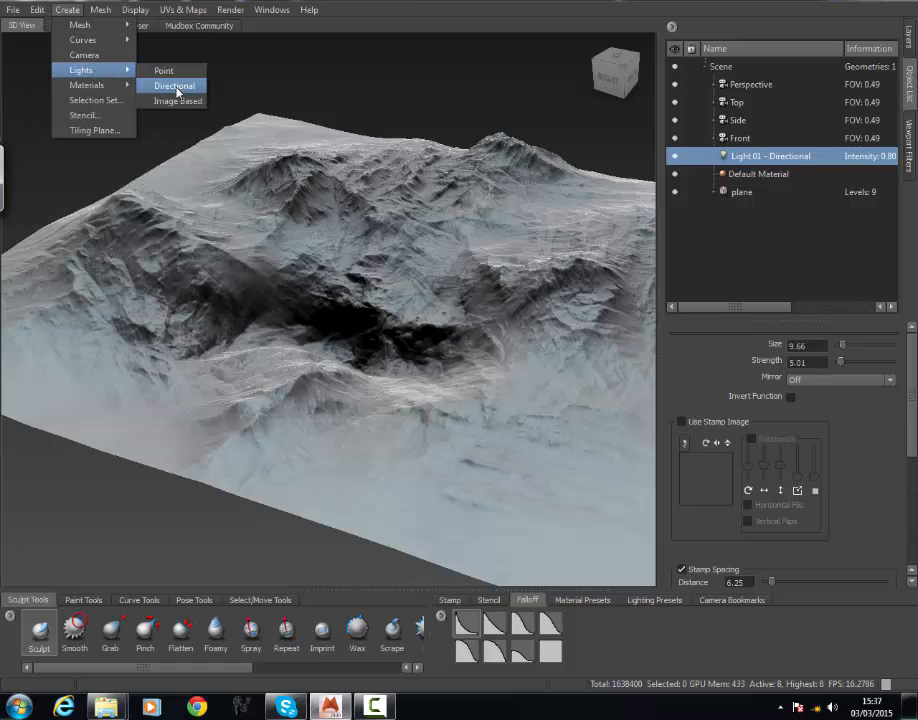
click(172, 85)
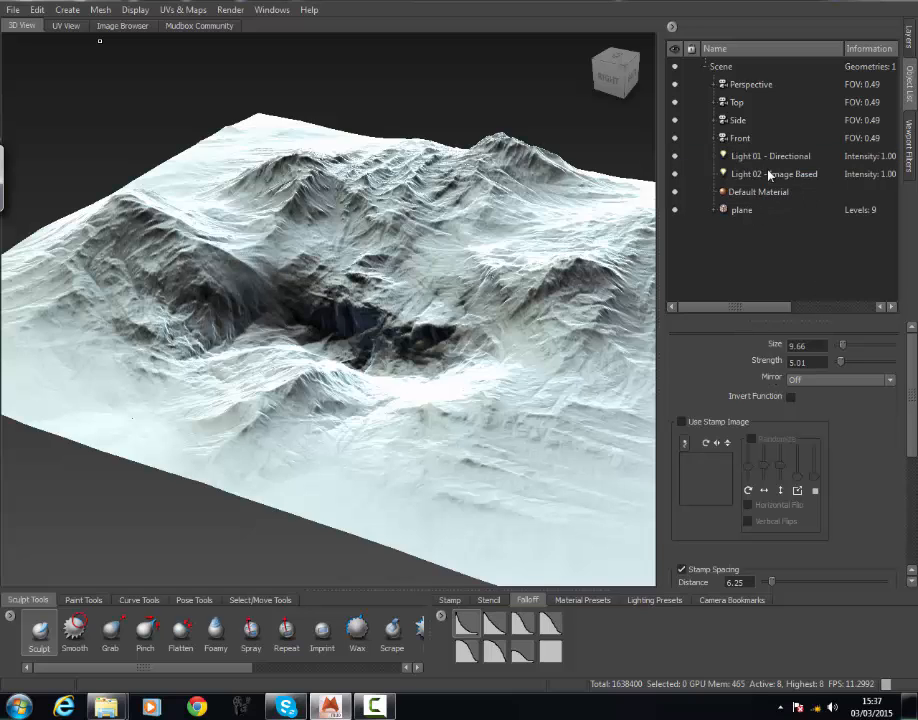
click(773, 173)
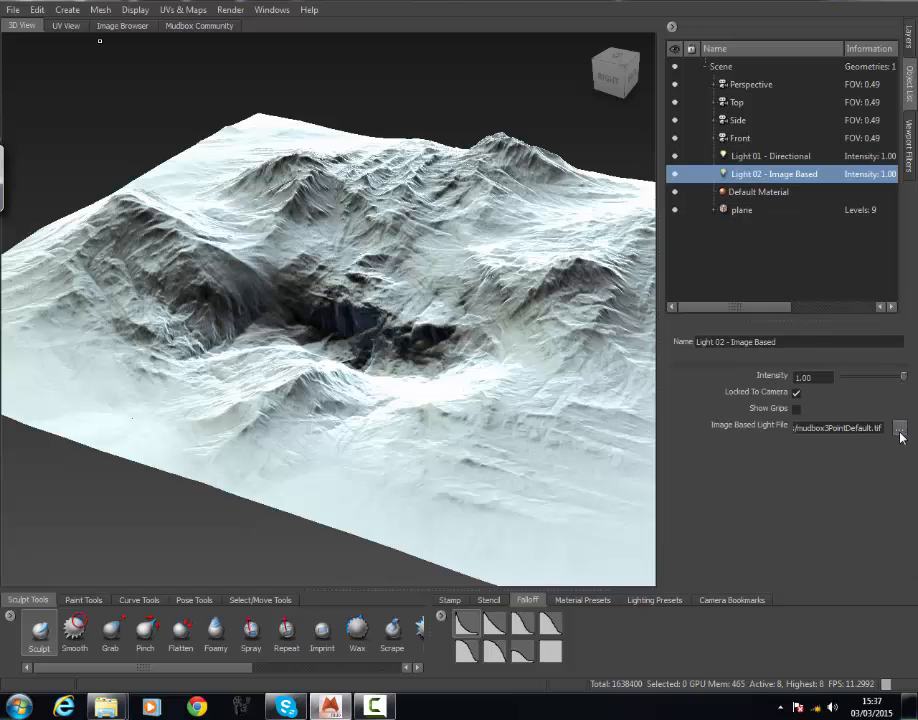
click(900, 428)
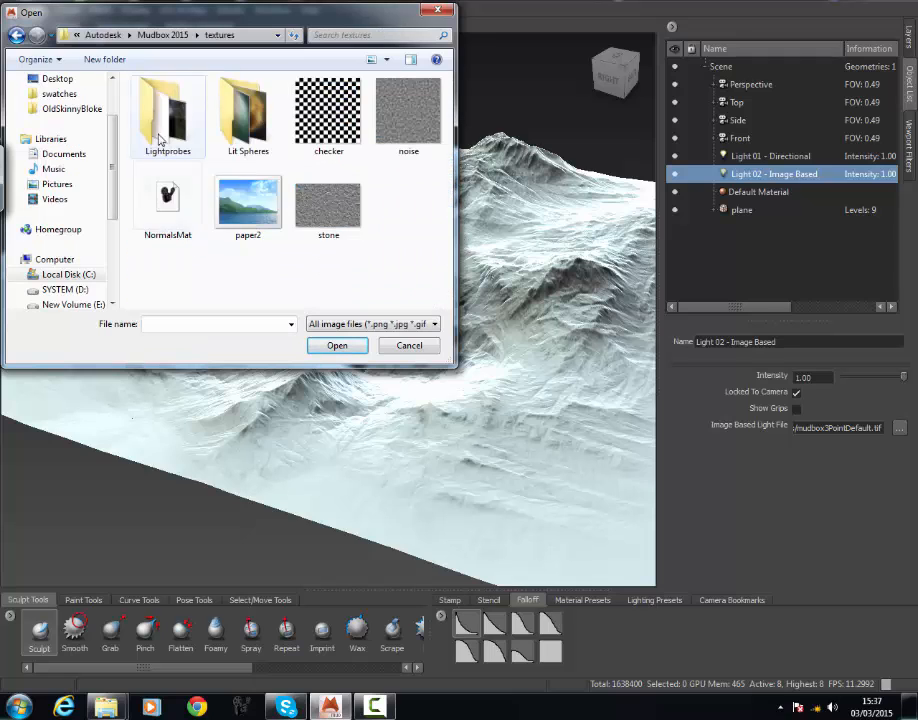
- Load the daylight probe from the Lightprobes folder into the image-based light
double_click(167, 110)
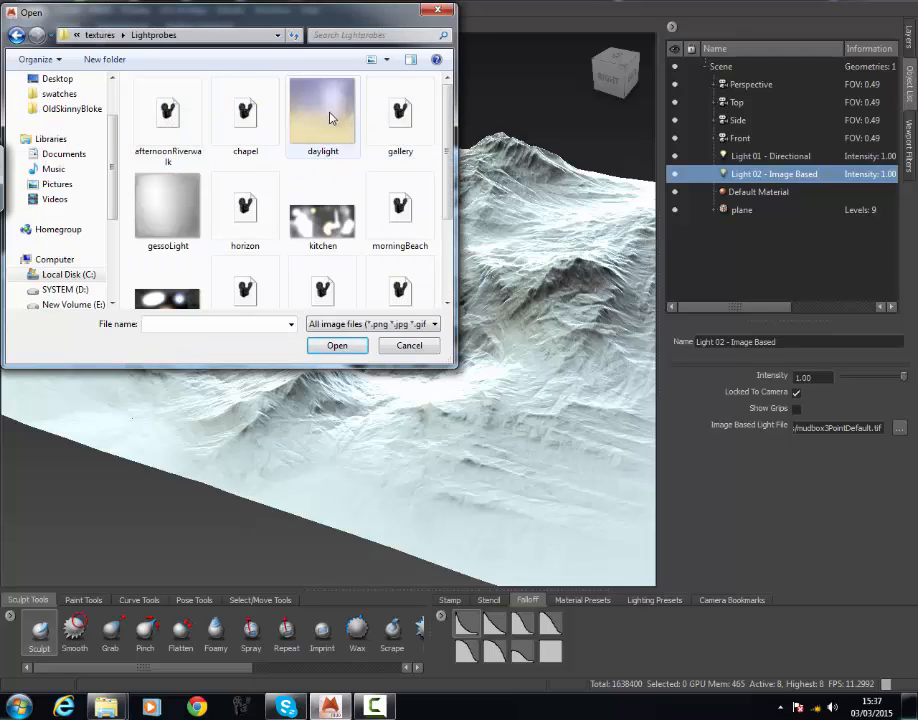
click(322, 112)
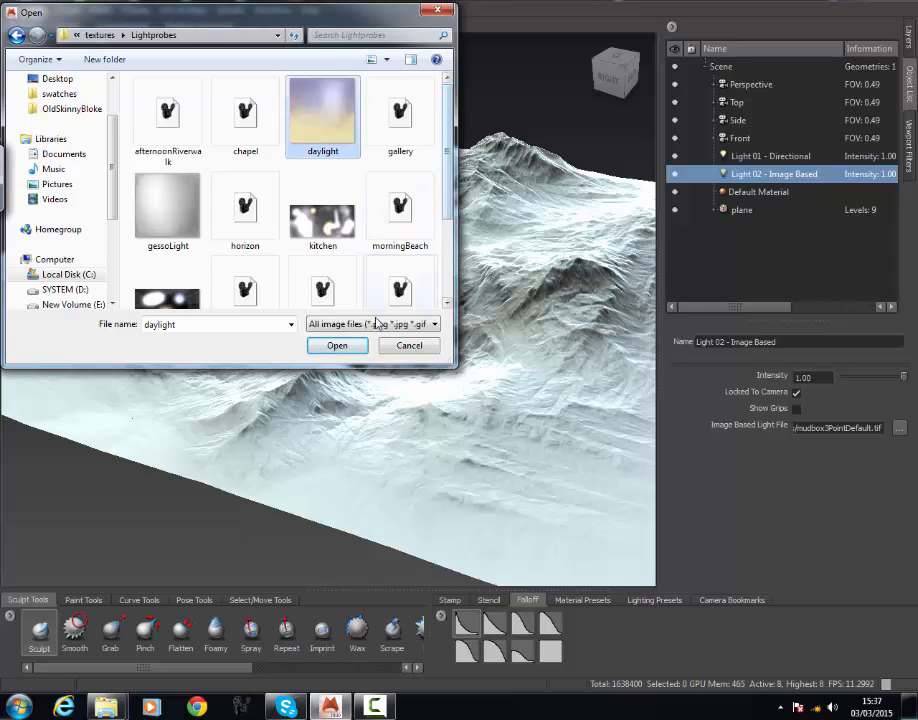
click(337, 345)
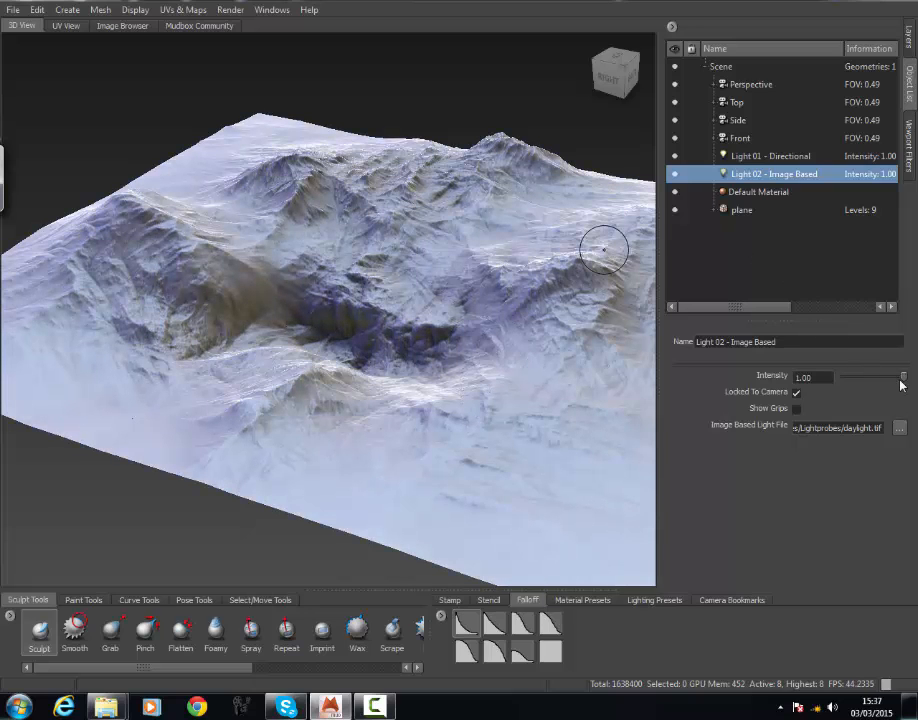
- Lower Light 02's intensity to about 0.43 while checking Light 01 - Directional's settings
drag(903, 378, 878, 378)
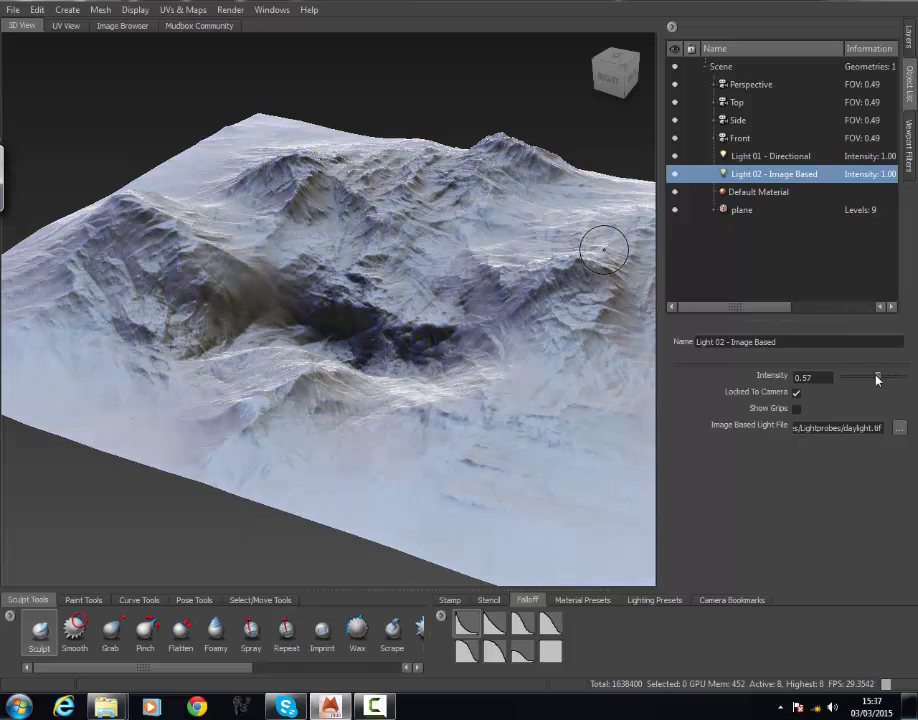
click(769, 155)
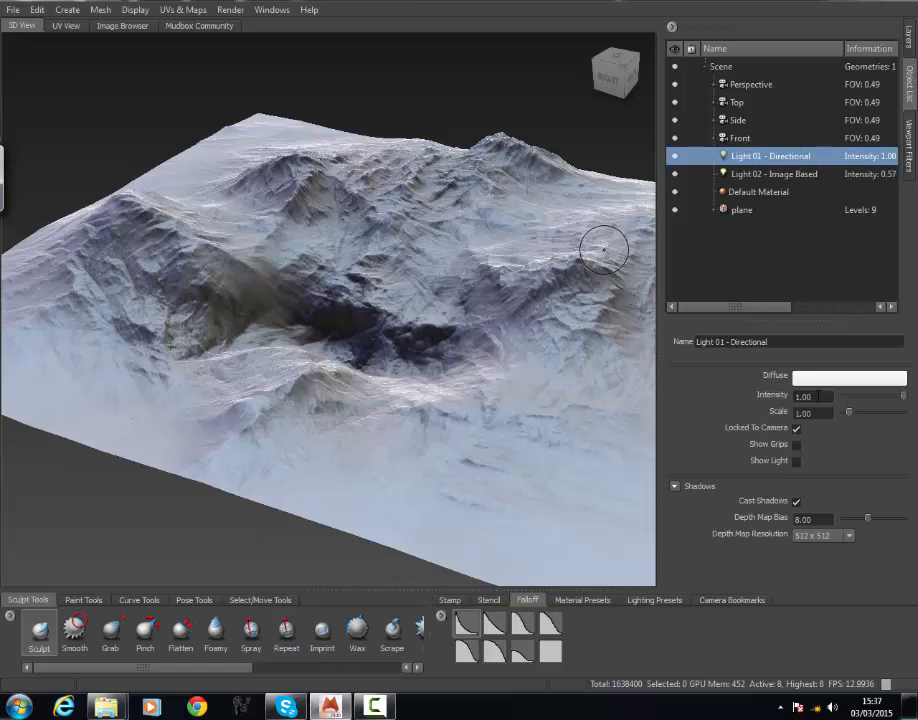
click(773, 173)
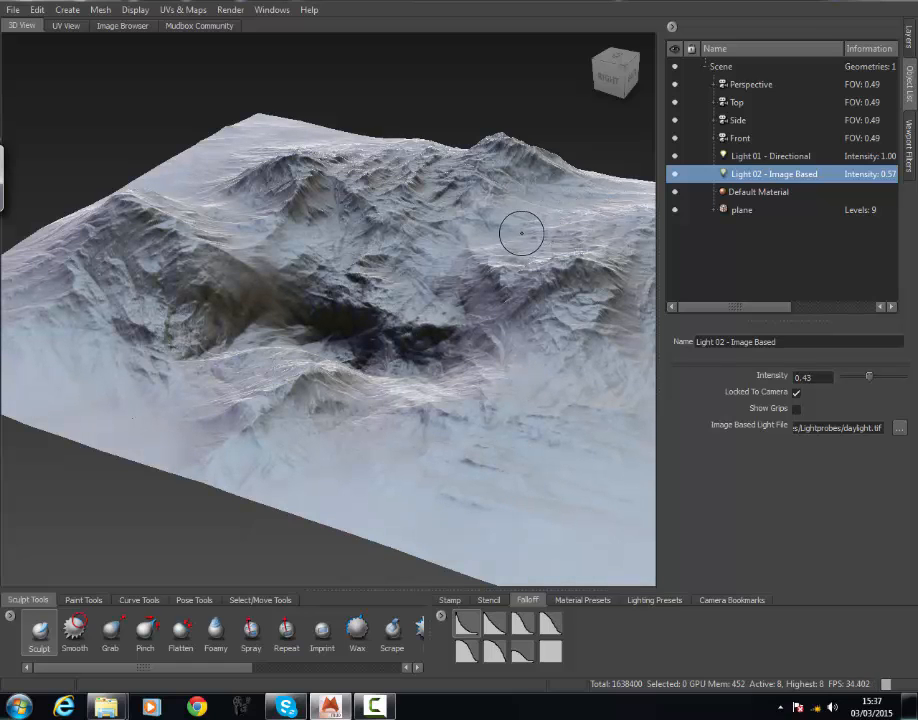
click(770, 155)
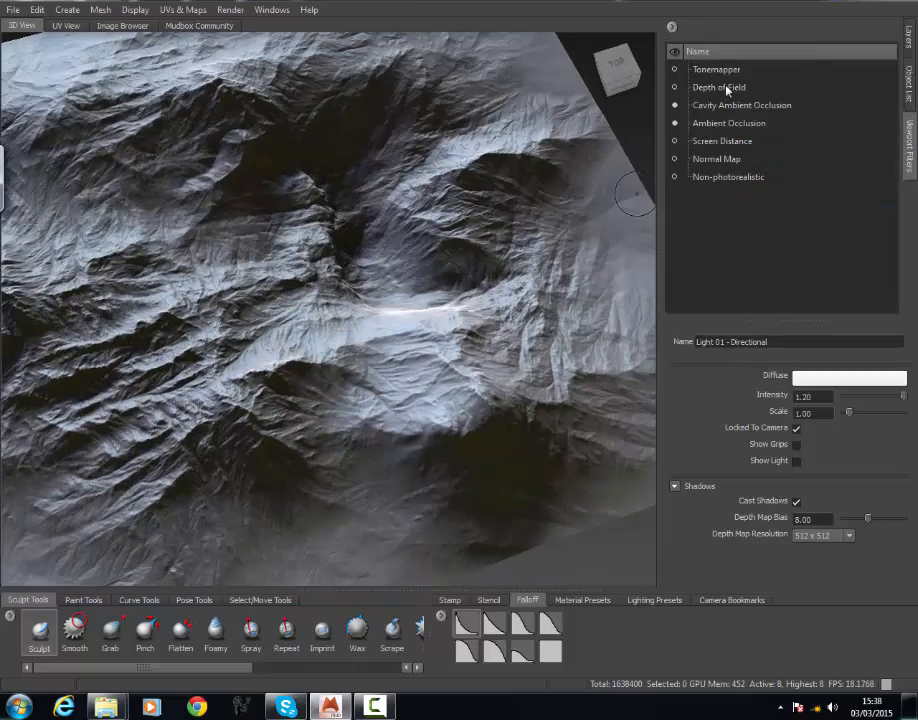
- Enable the Tonemapper filter at gamma 2.00 and orbit to view the terrain from the side
click(716, 69)
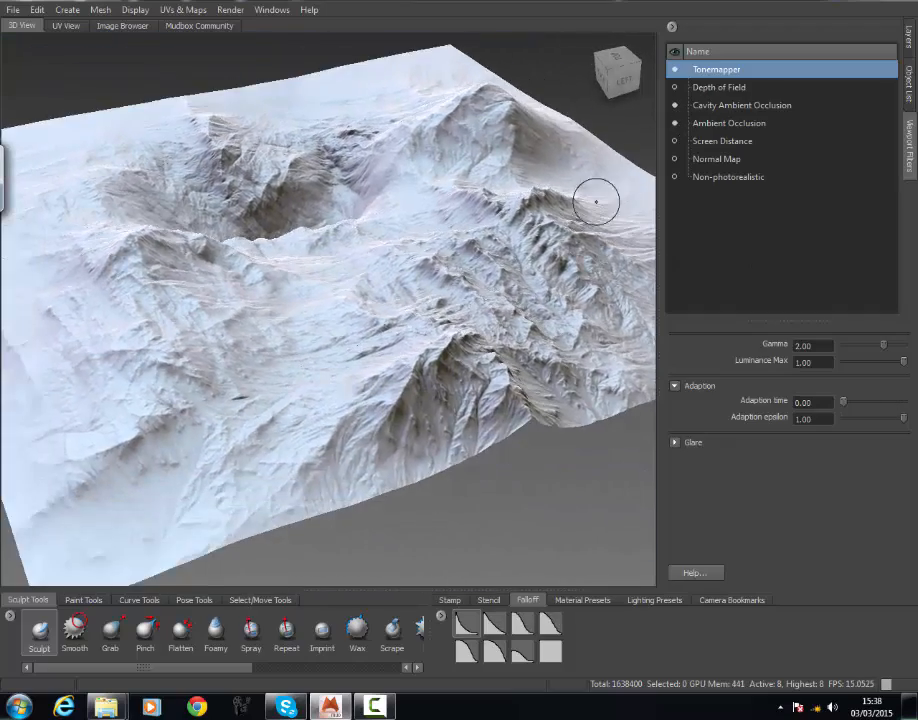
drag(596, 202, 622, 302)
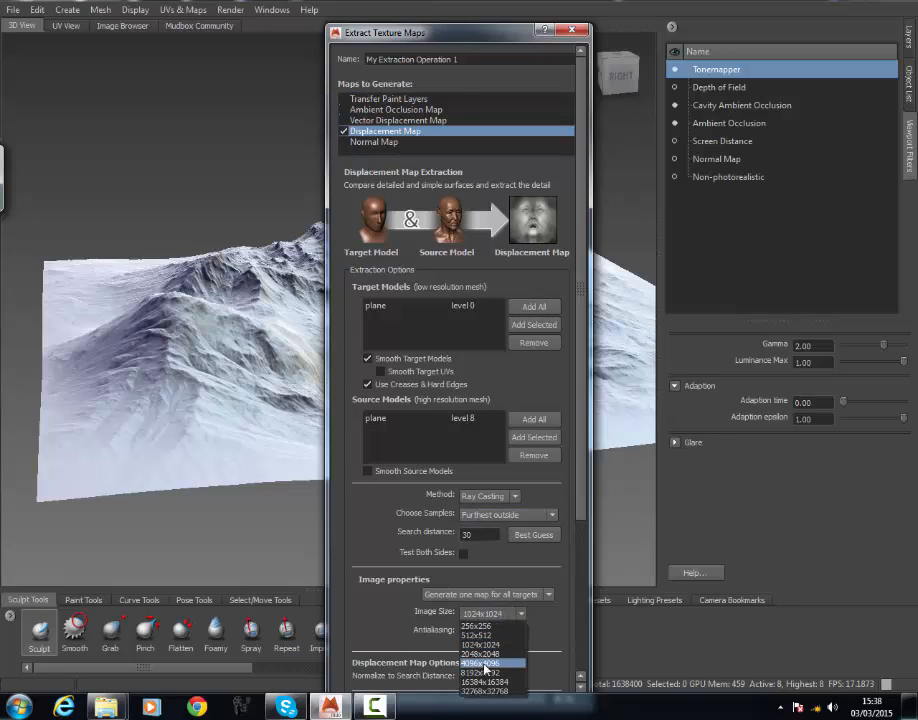
- Set the displacement map image size to 4096x4096 and bits per channel to 8-Bit
click(483, 662)
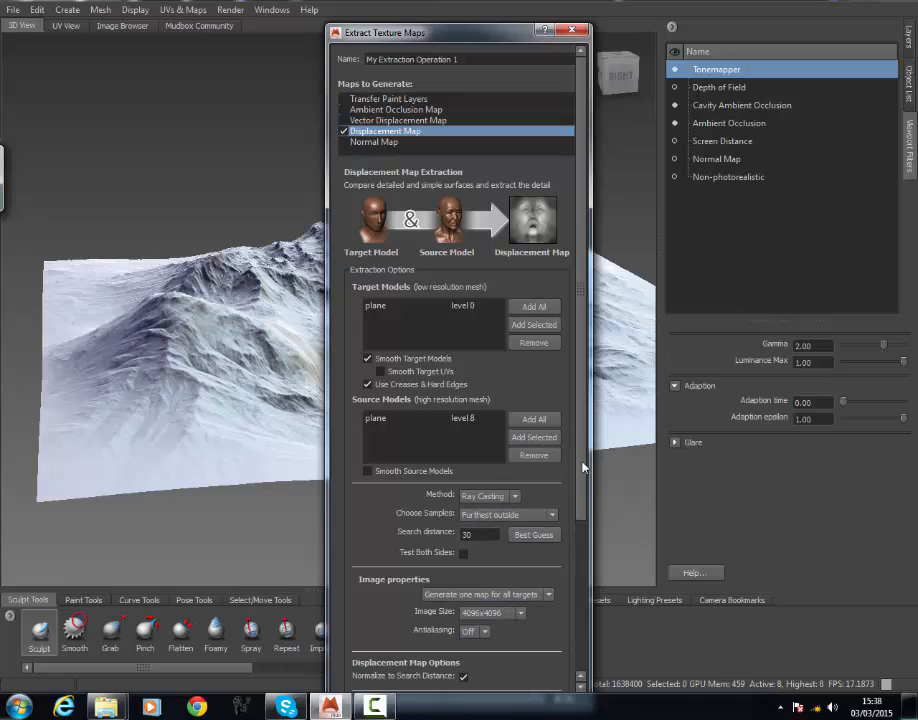
click(484, 551)
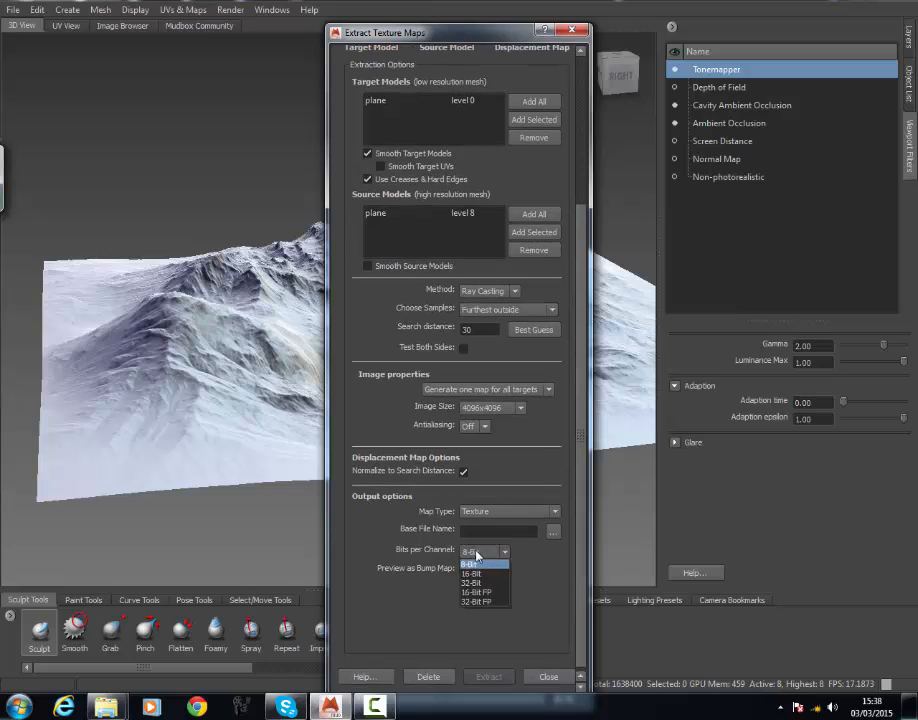
click(480, 564)
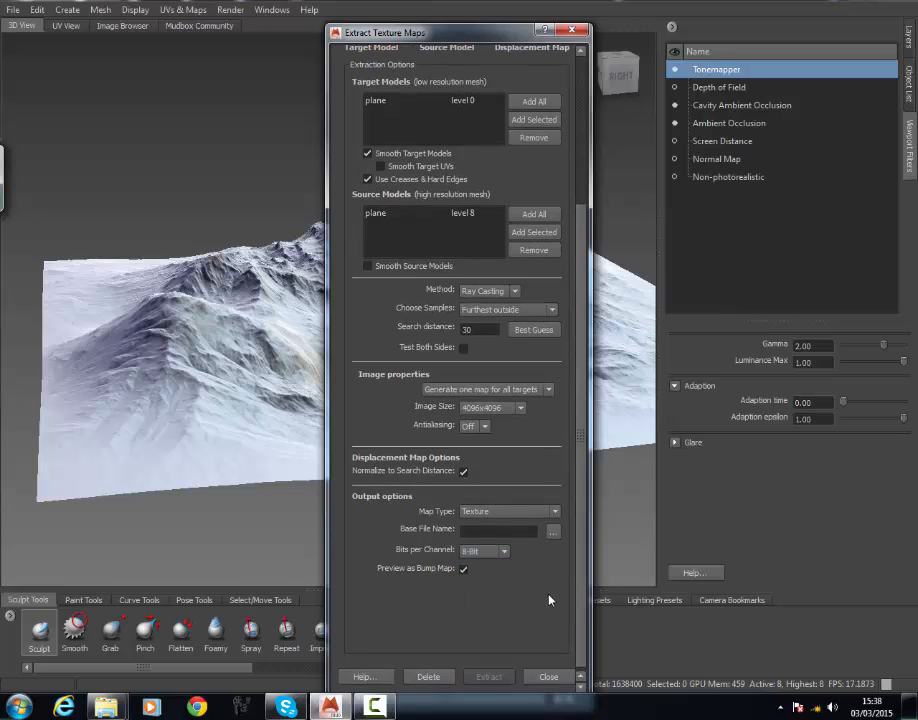
mouse_move(343, 437)
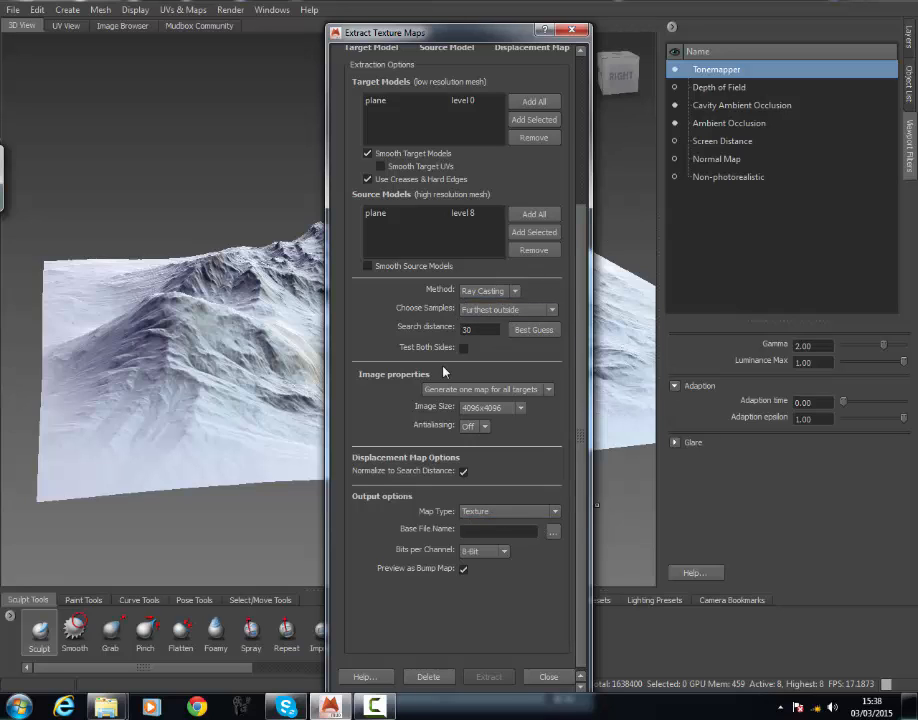
mouse_move(265, 382)
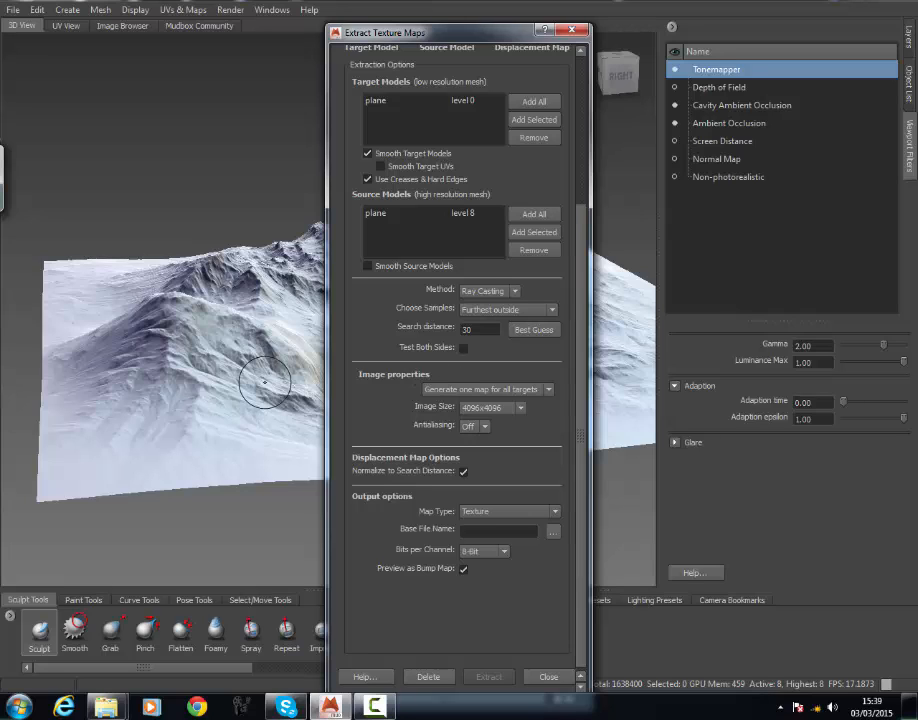